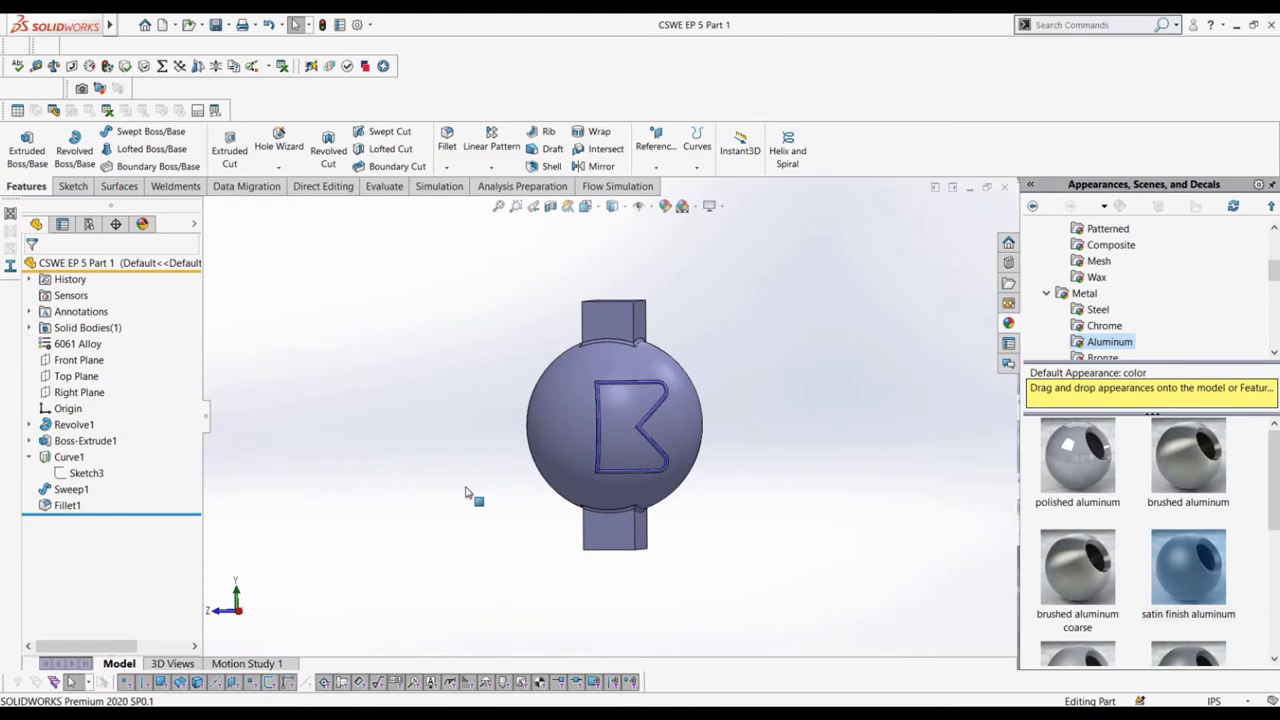
mouse_move(470, 490)
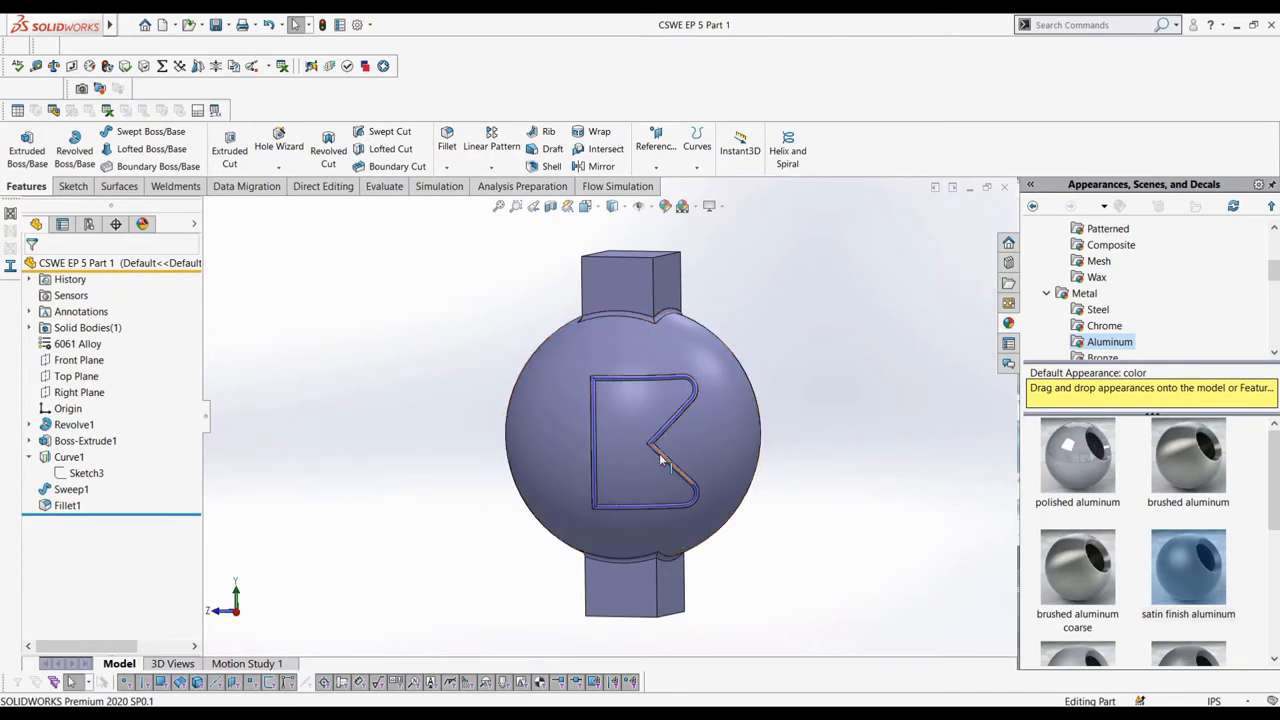
Orbit the grooved sphere, then view it Normal To the Right Plane
left_click_drag(660, 455, 620, 430)
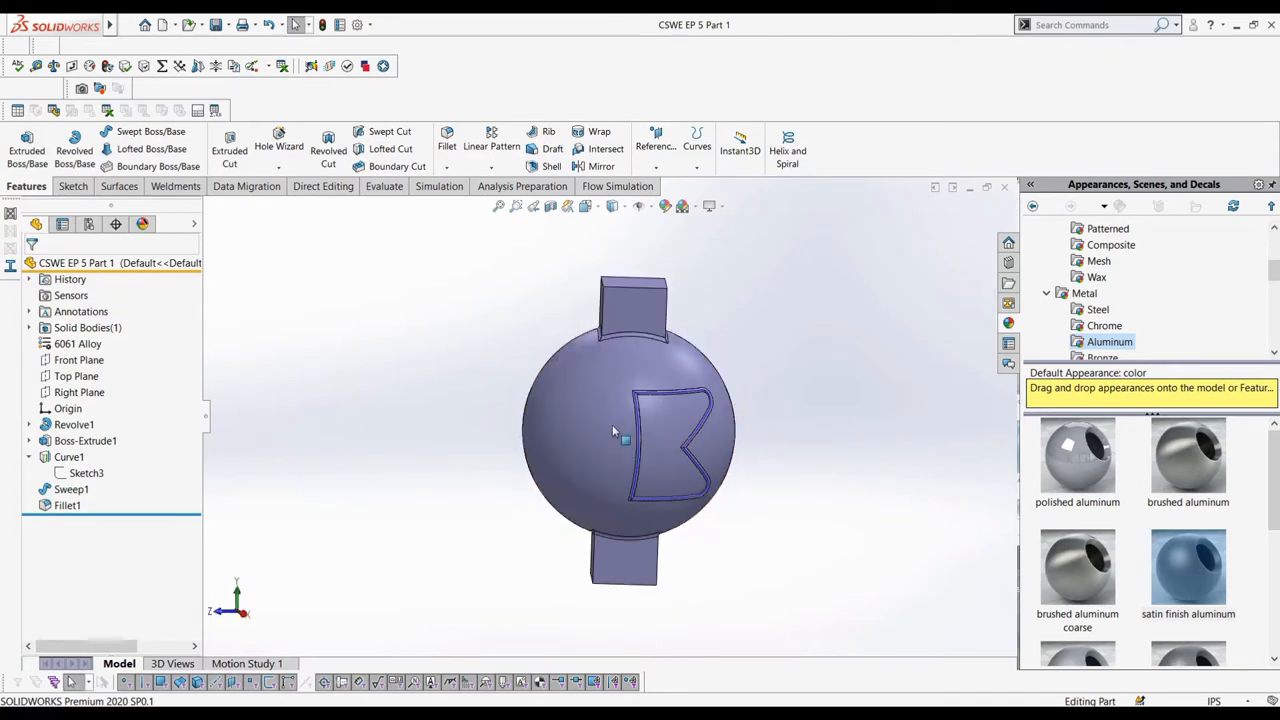
left_click(79, 392)
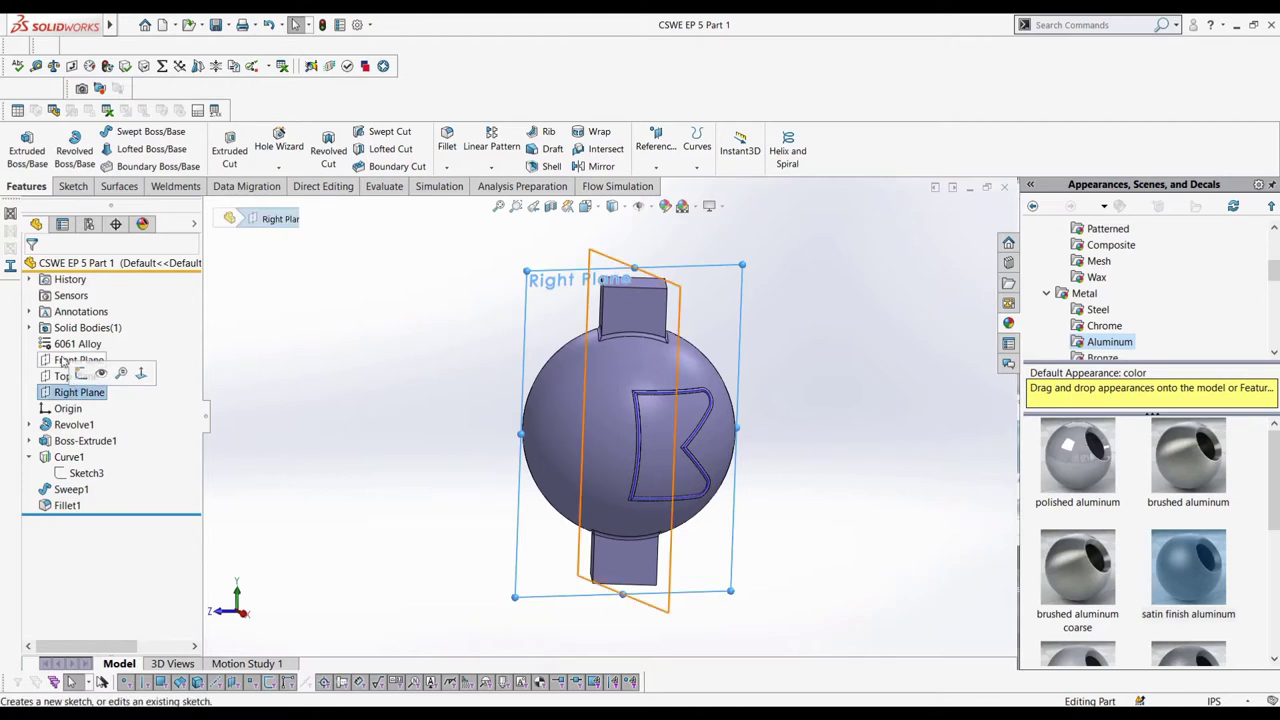
left_click(79, 359)
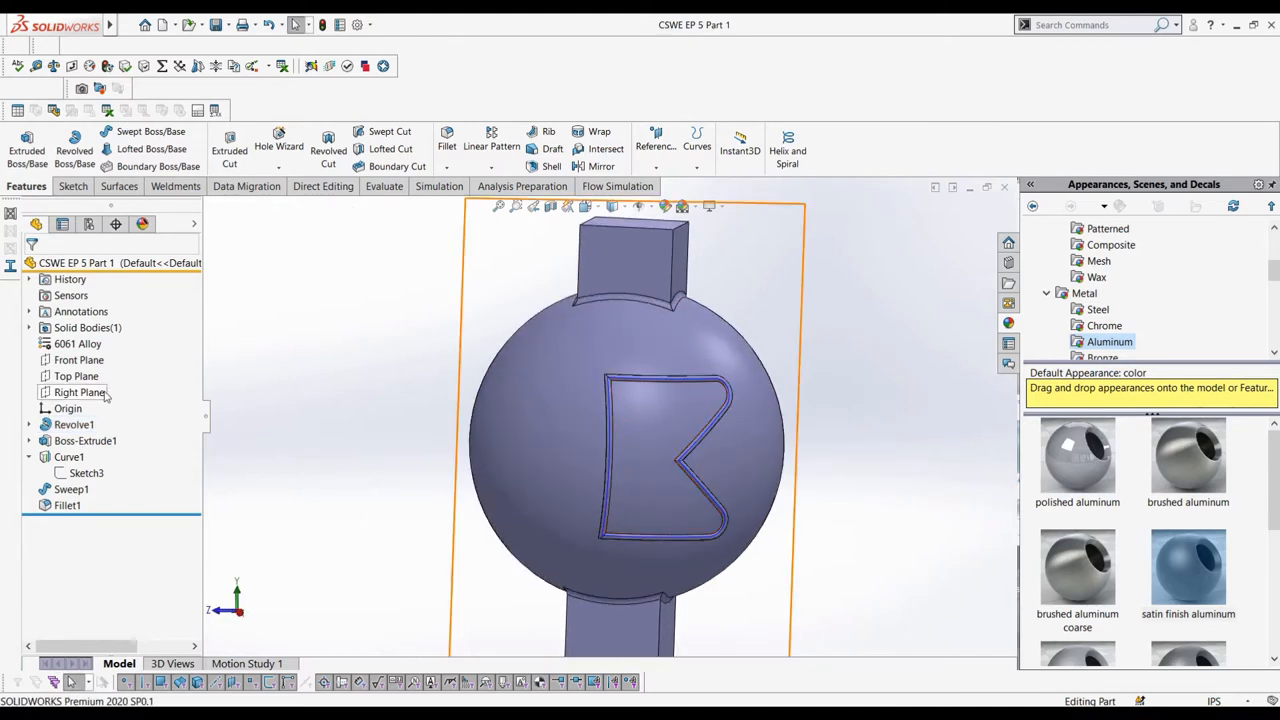
Sketch on the Right Plane and convert the tangent-connected B groove edges into it
left_click(80, 391)
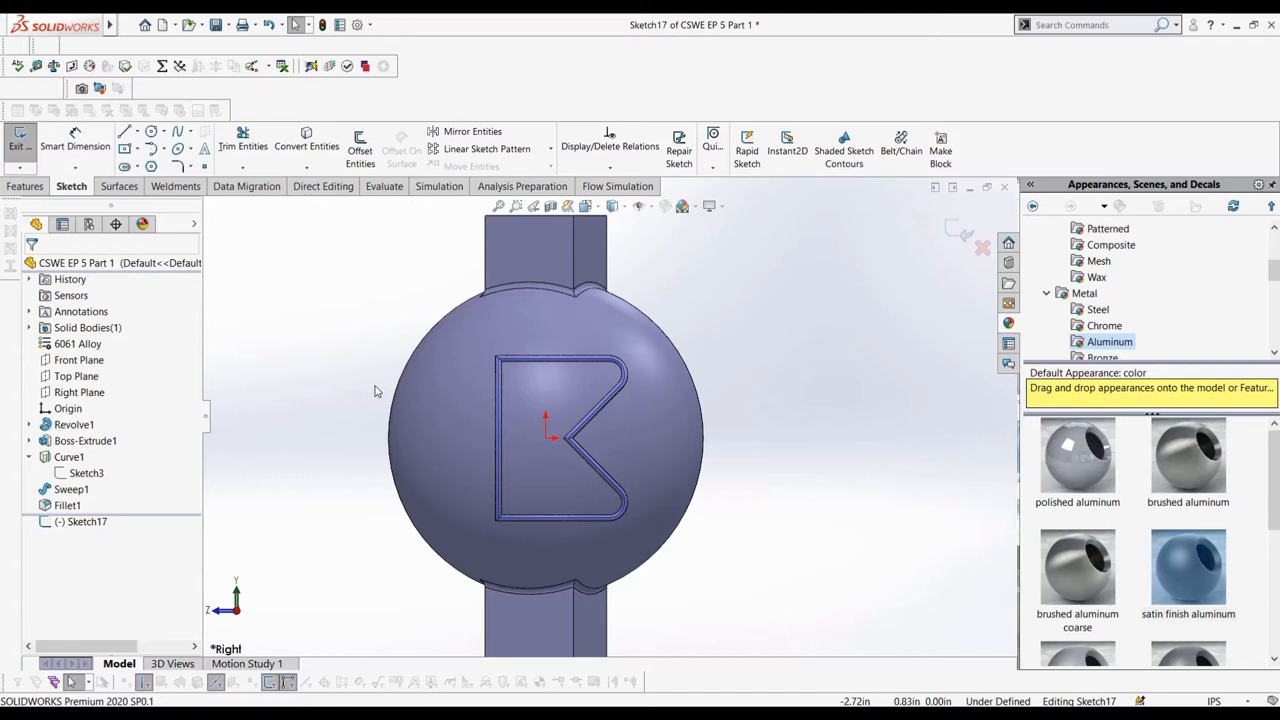
mouse_move(373, 406)
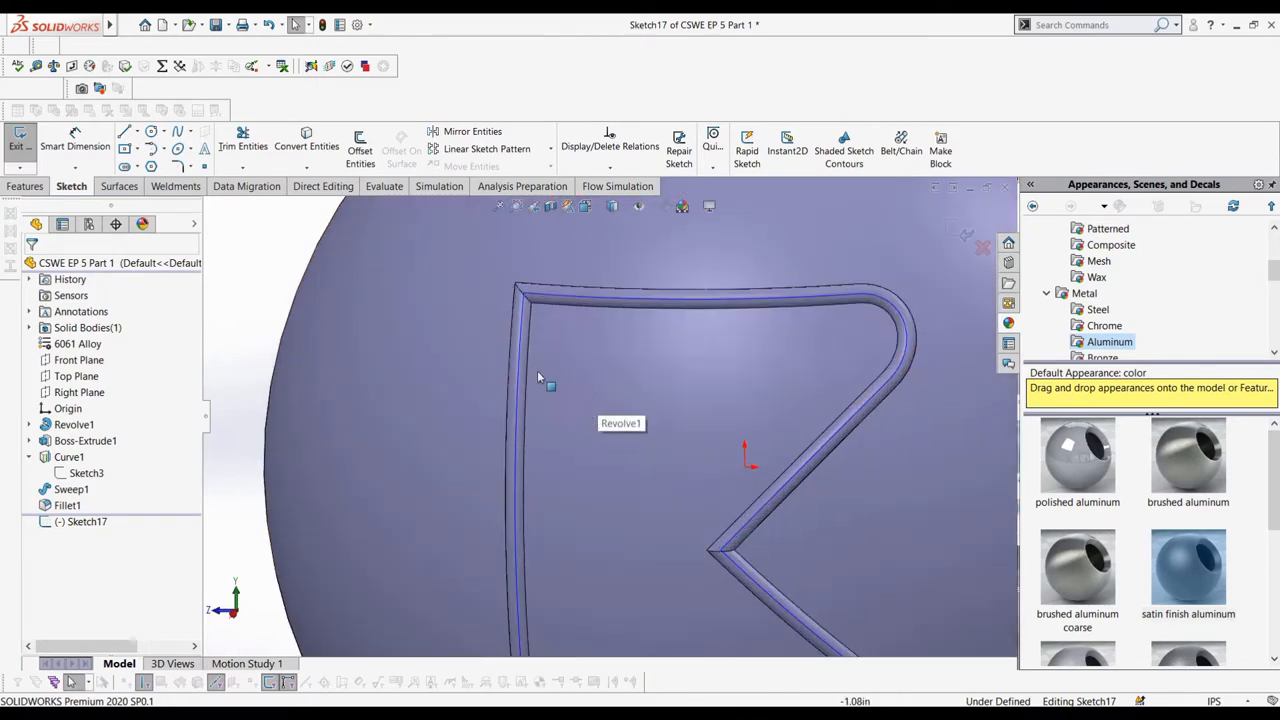
right_click(550, 387)
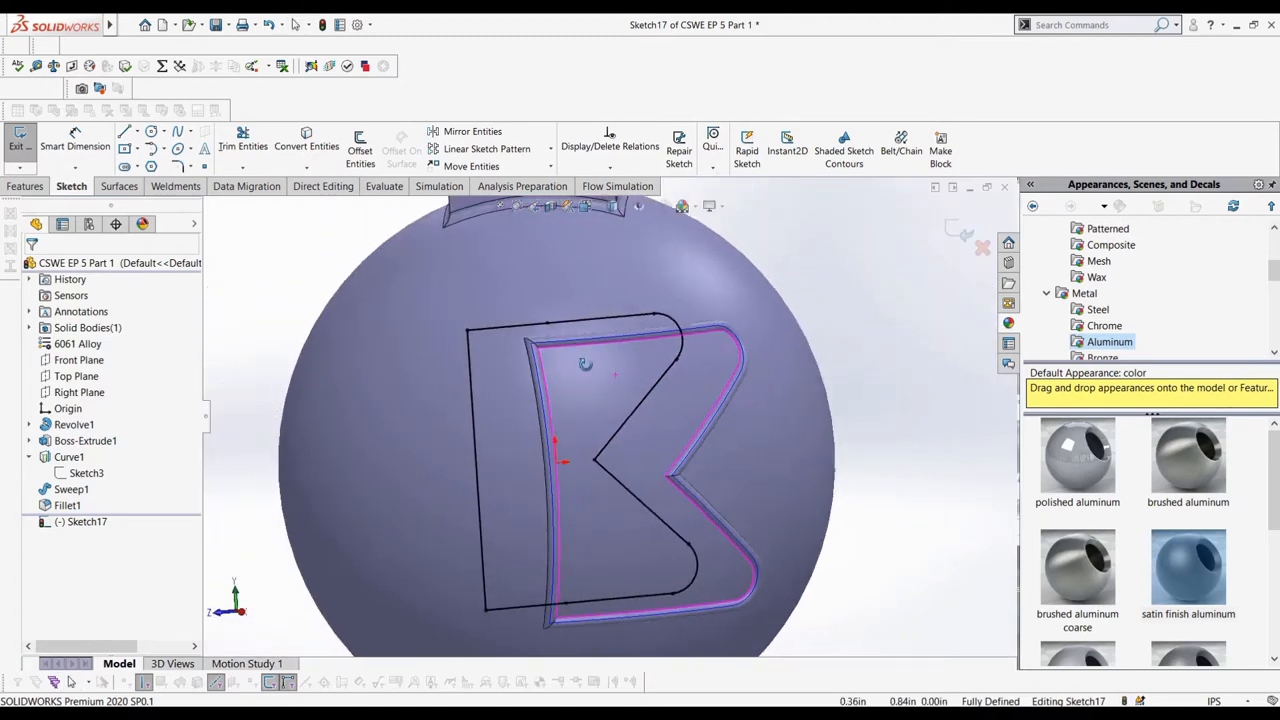
left_click_drag(615, 375, 680, 435)
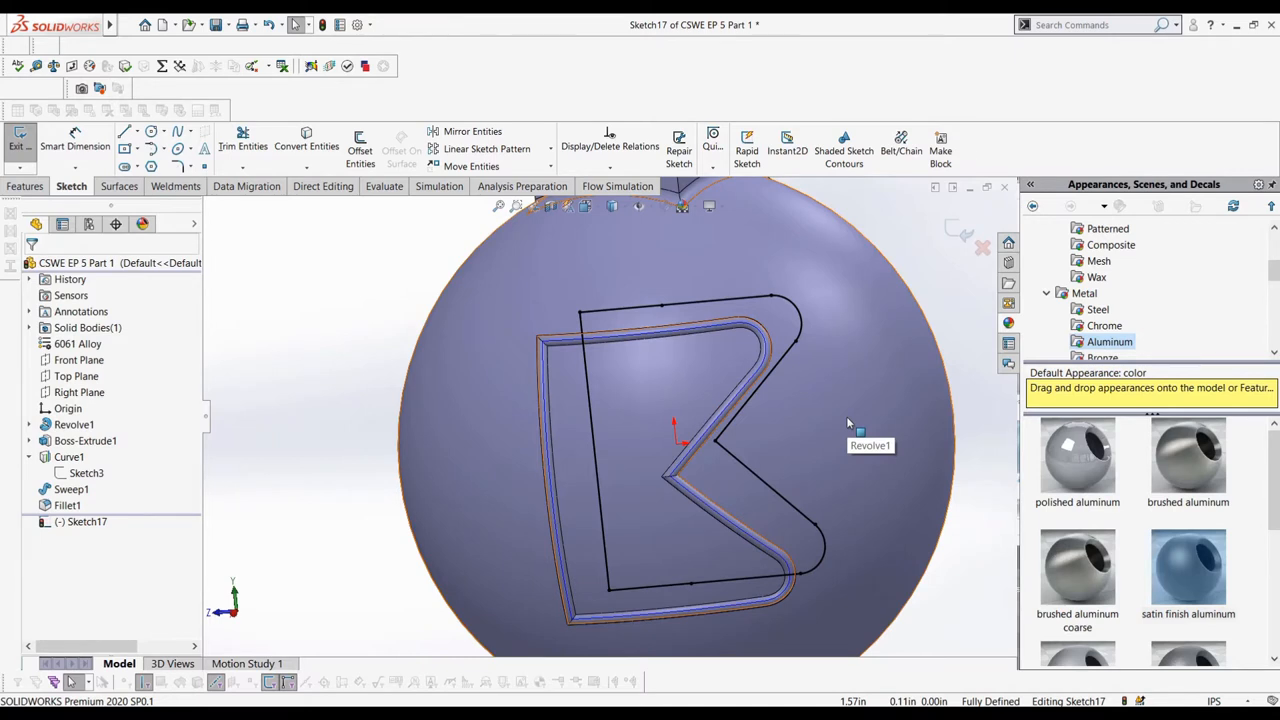
mouse_move(858, 430)
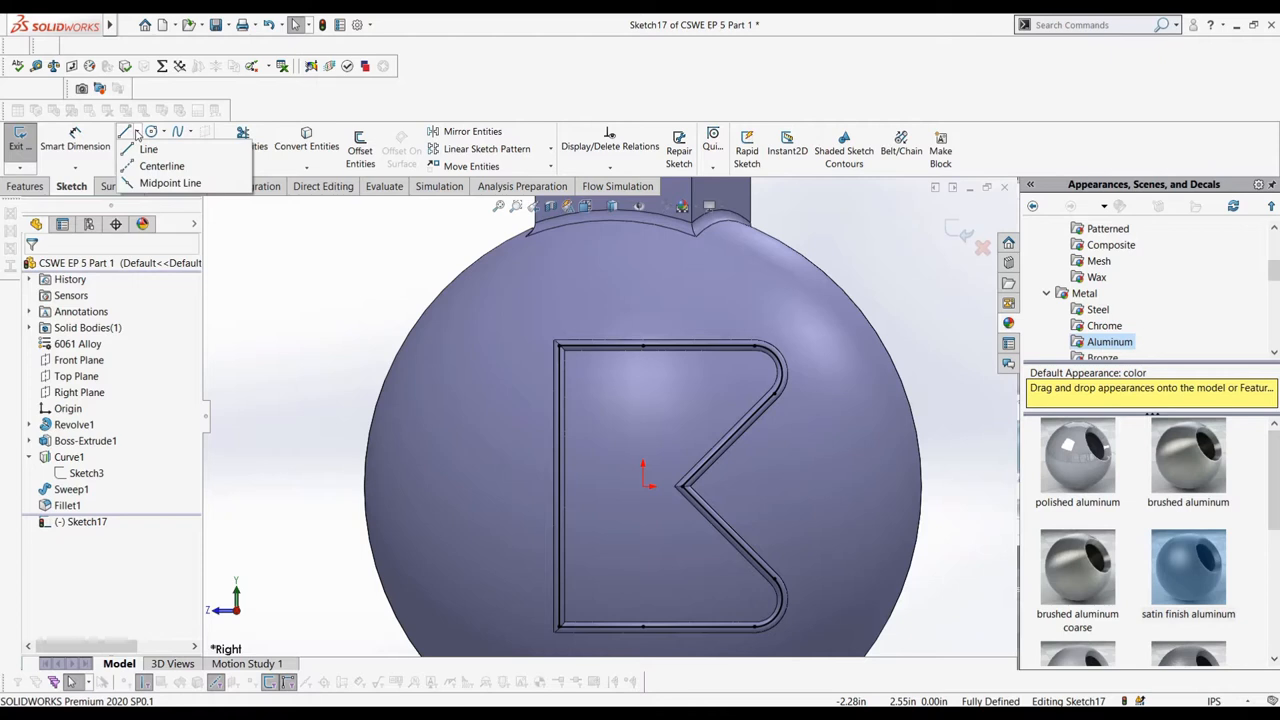
Draw a vertical centerline and mirror the slanted right and bottom edges across it
left_click(148, 148)
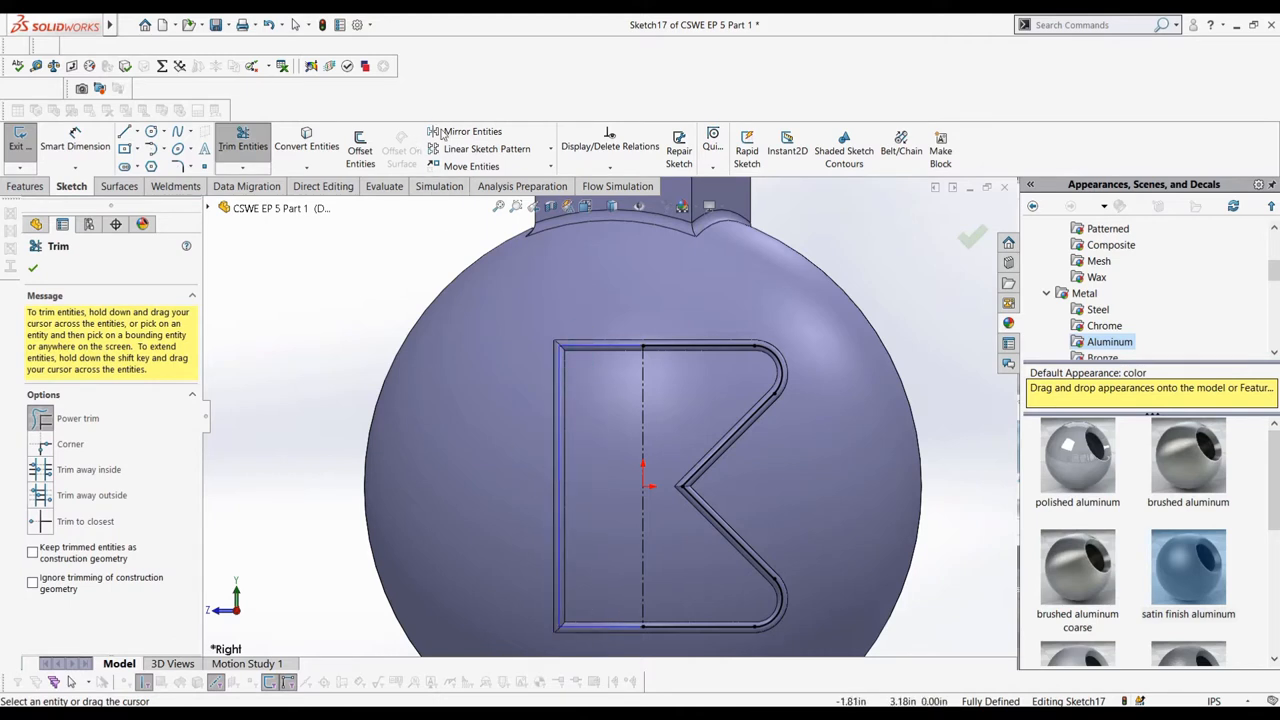
left_click(438, 131)
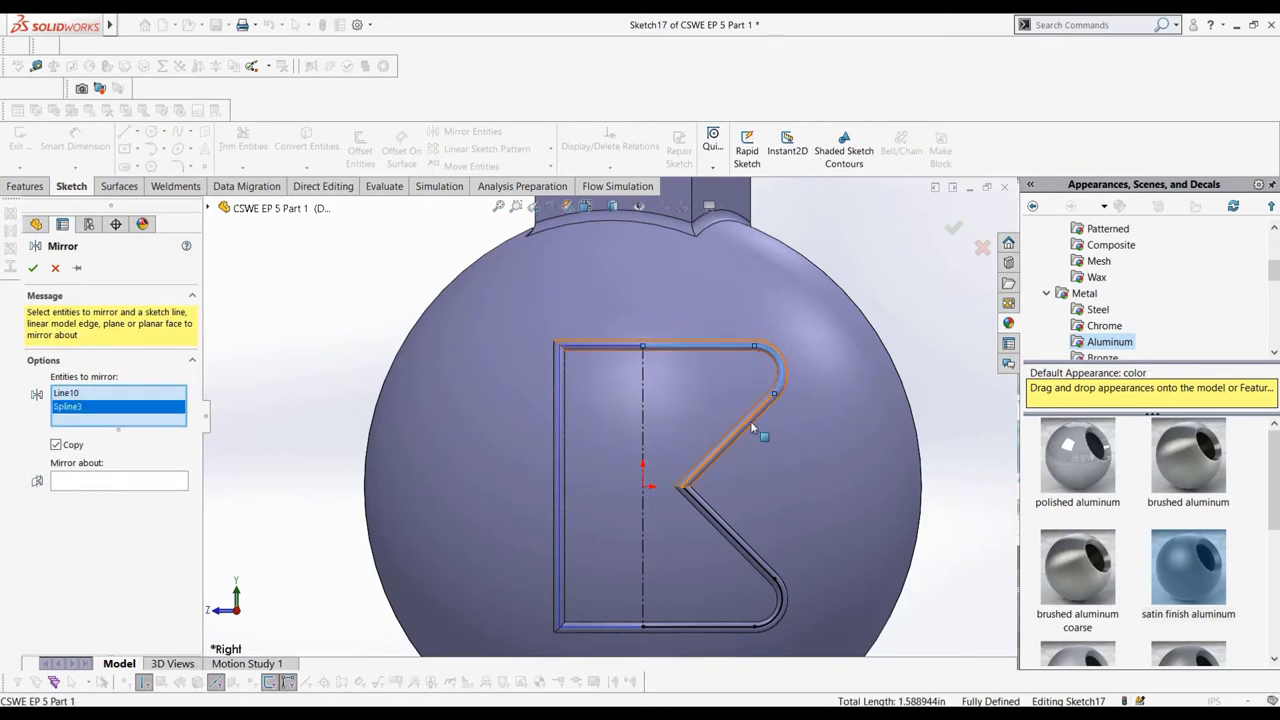
left_click(778, 605)
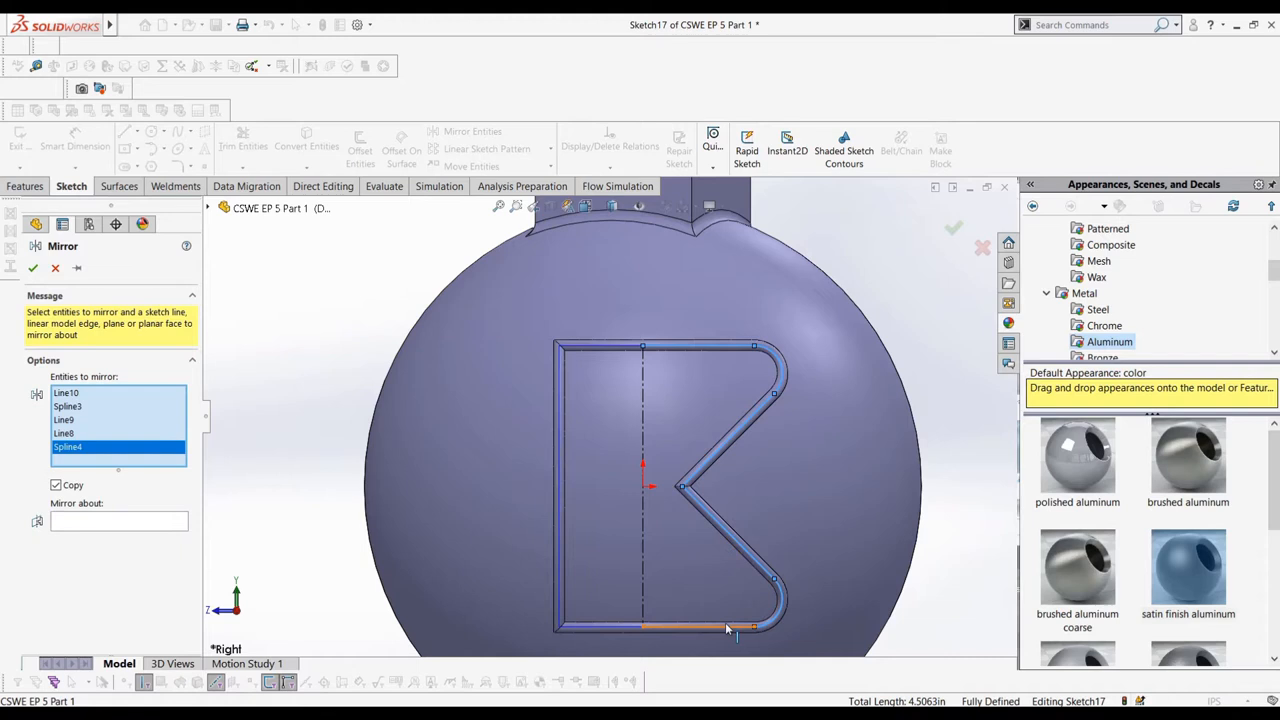
left_click(643, 490)
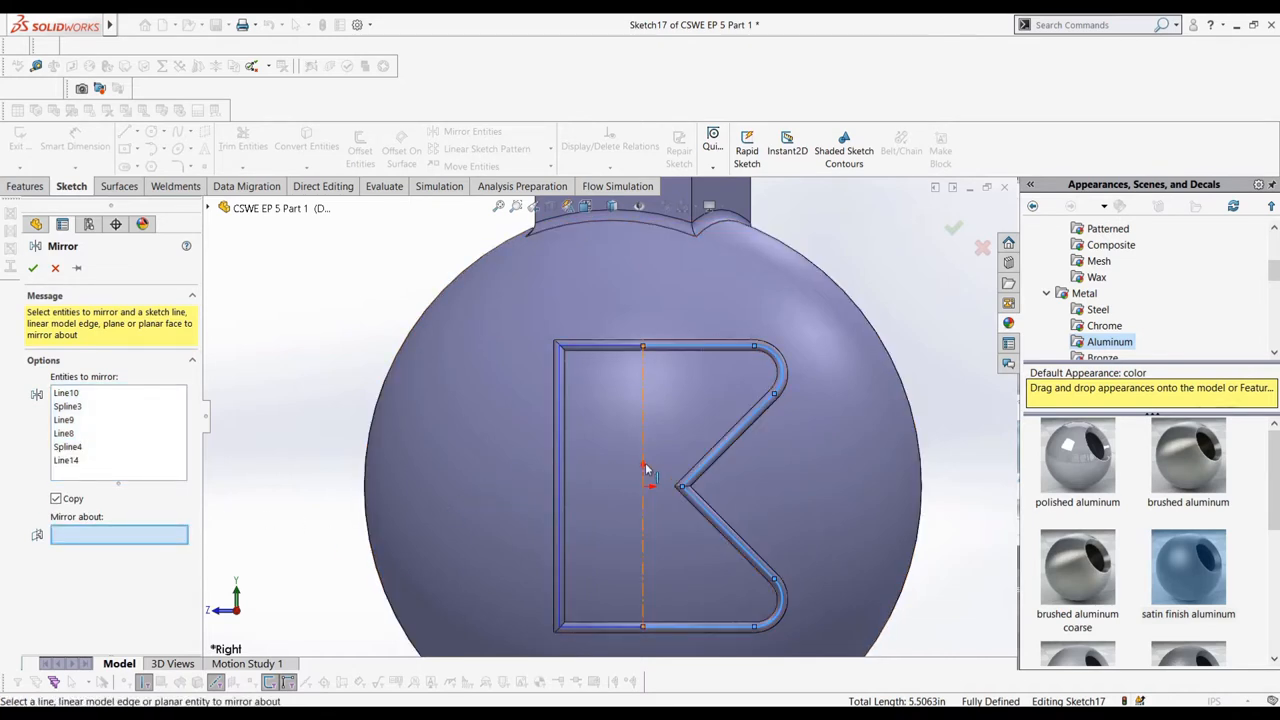
left_click(33, 267)
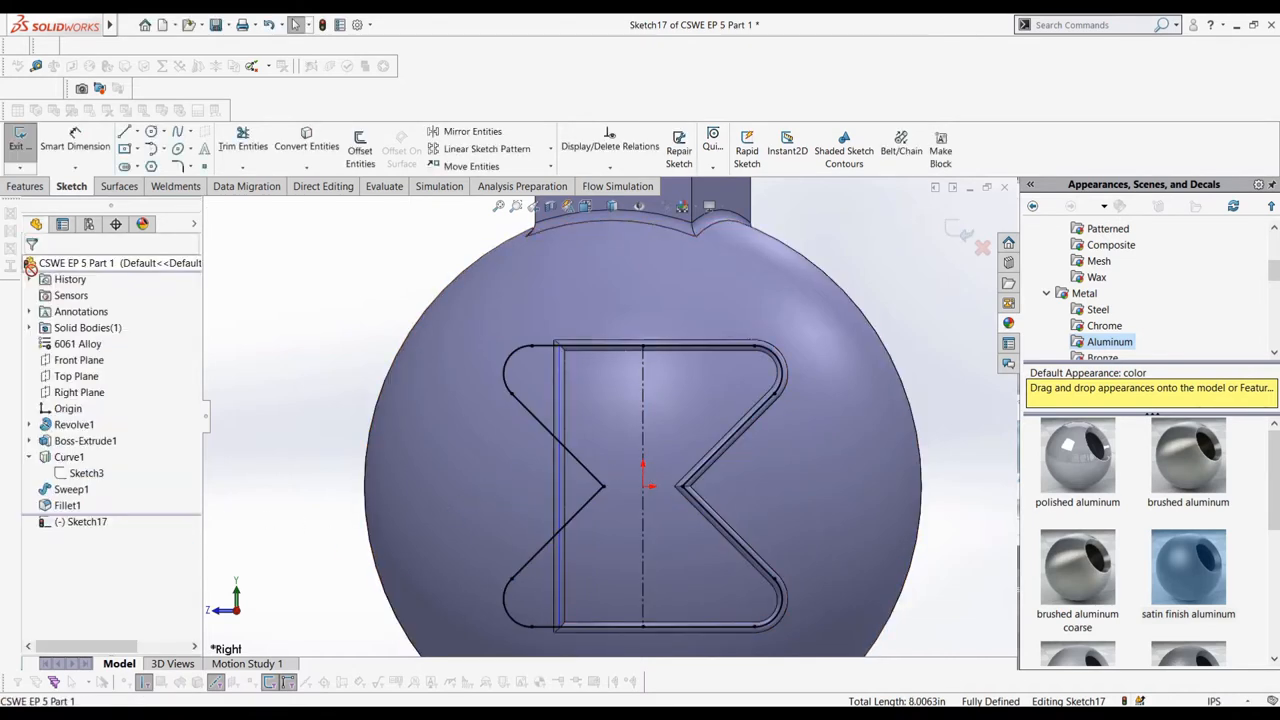
mouse_move(18, 145)
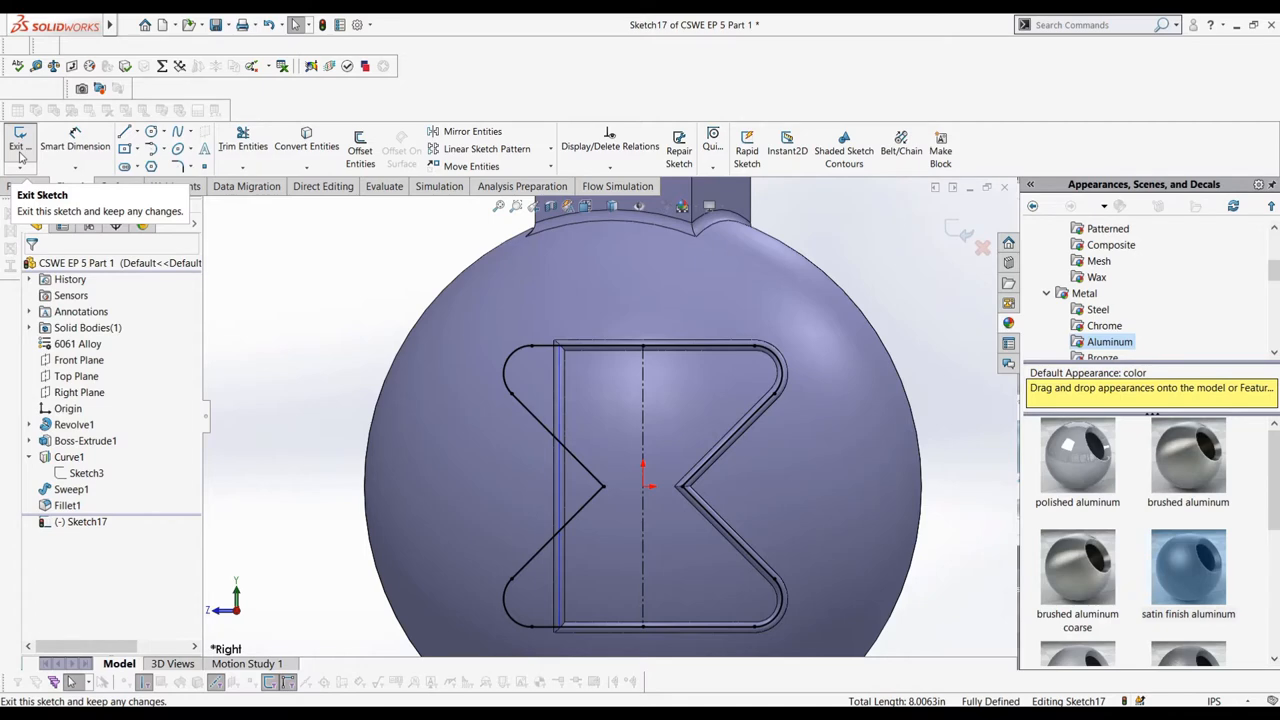
Exit the sketch and remove the groove faces with Delete Face using Delete and Patch
left_click(18, 145)
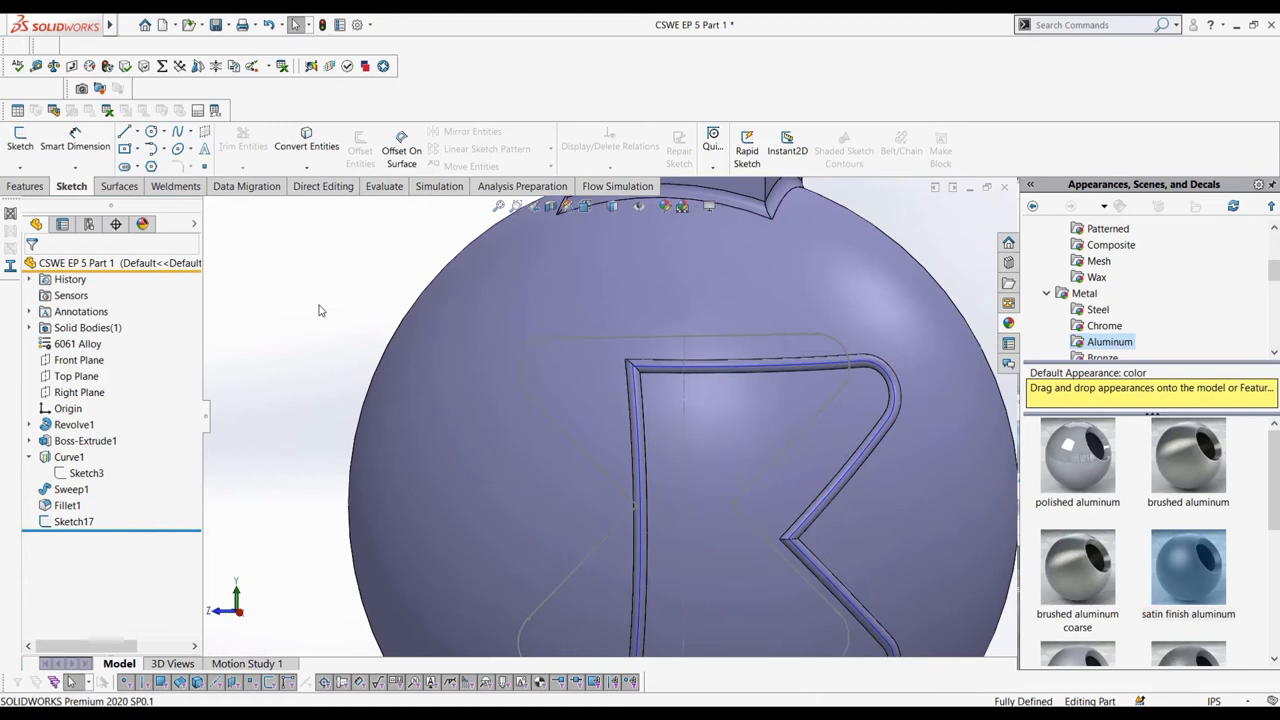
mouse_move(387, 205)
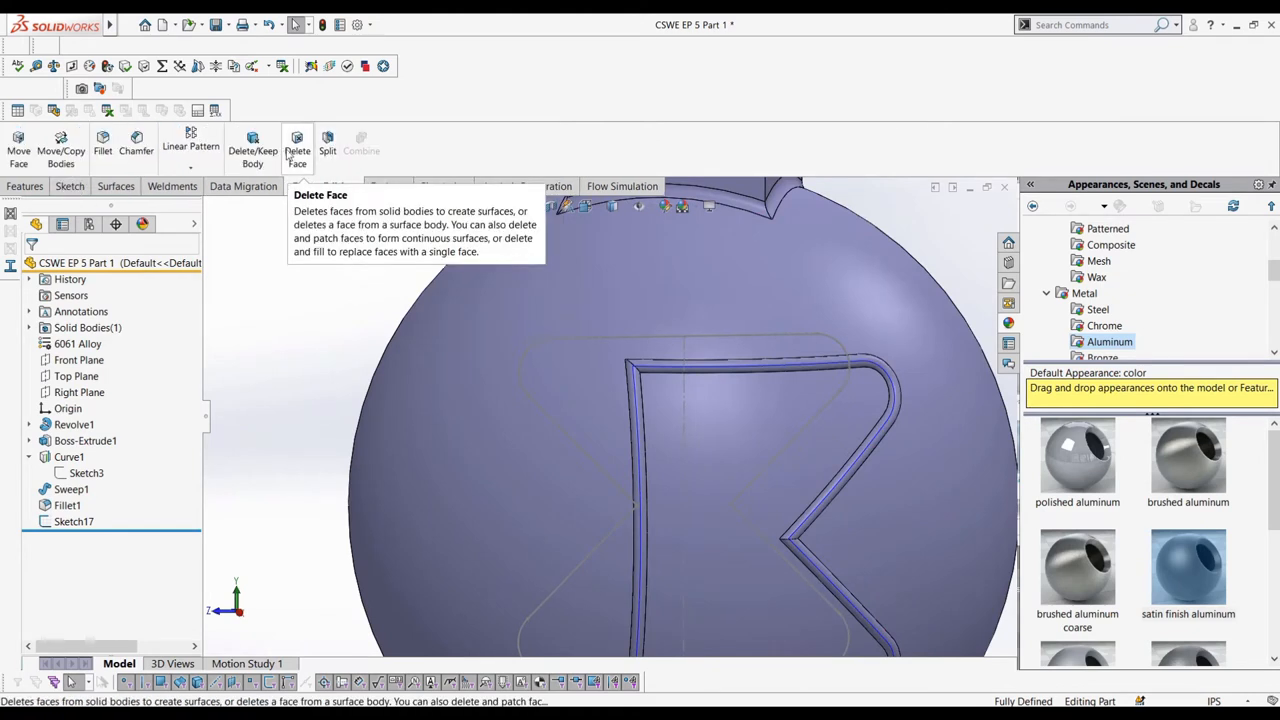
left_click(297, 145)
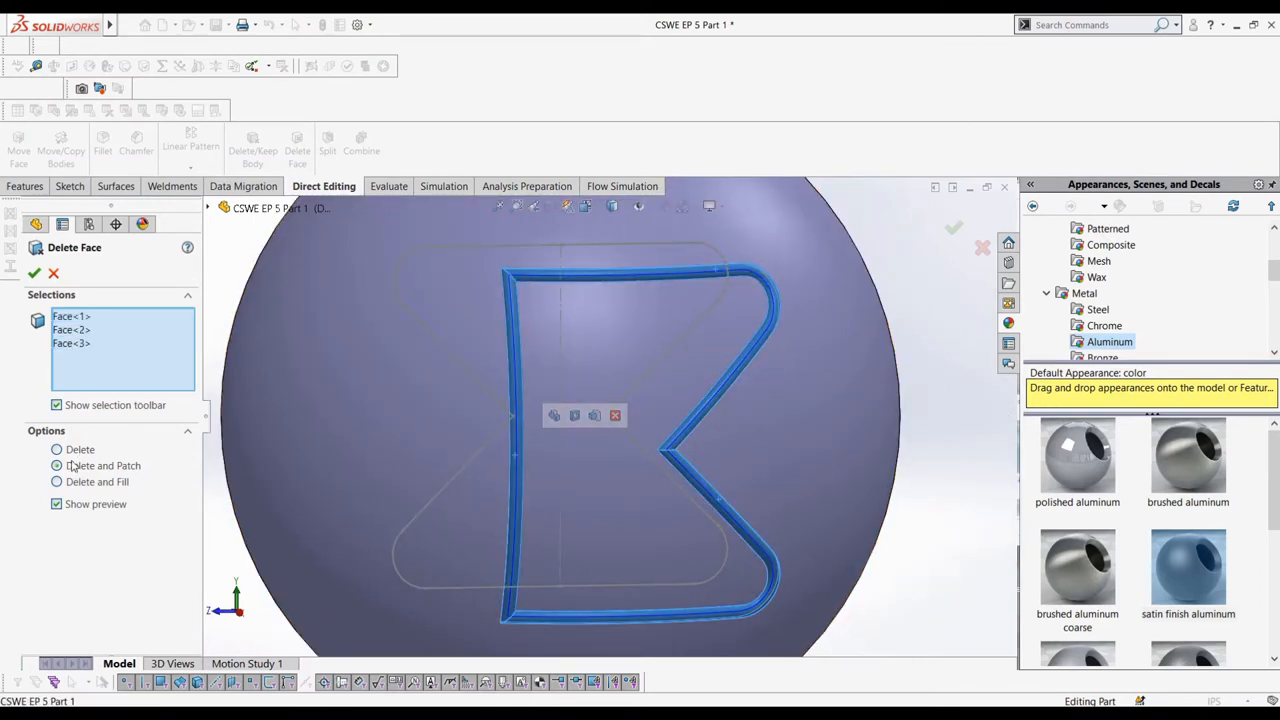
left_click(34, 272)
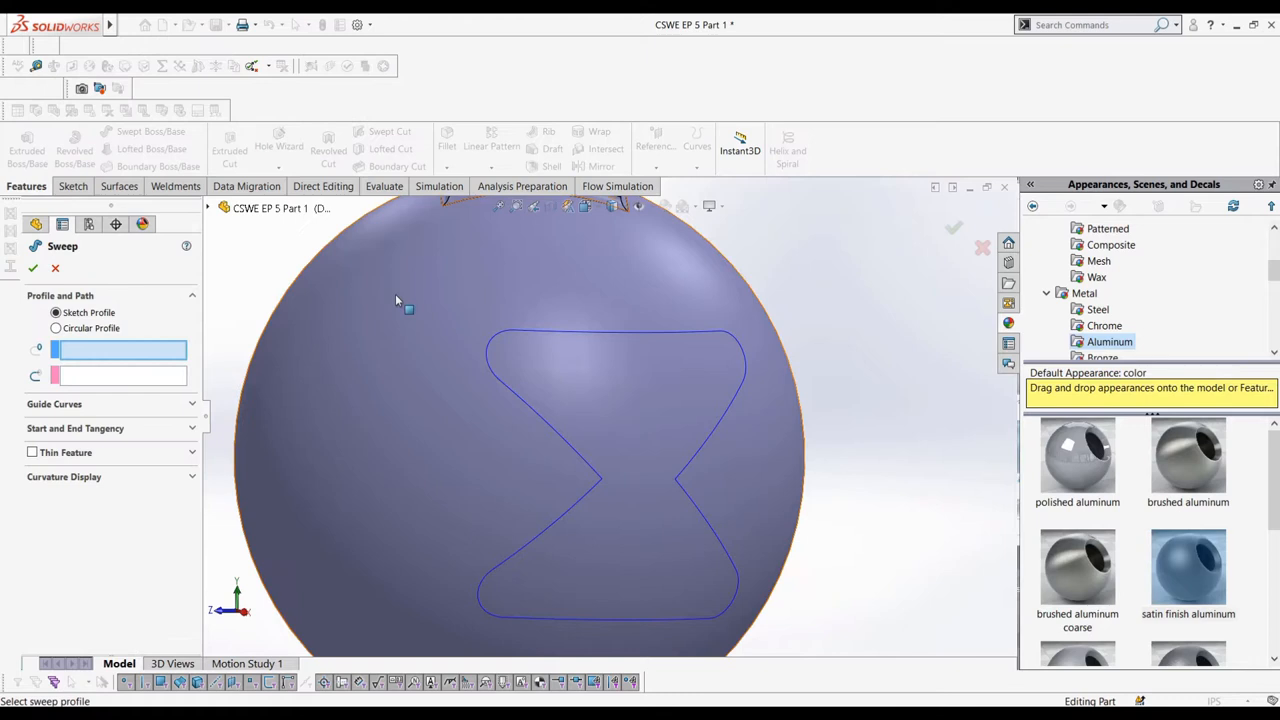
Sweep a 0.10 in circular profile along the hourglass curve Curve2
left_click(56, 328)
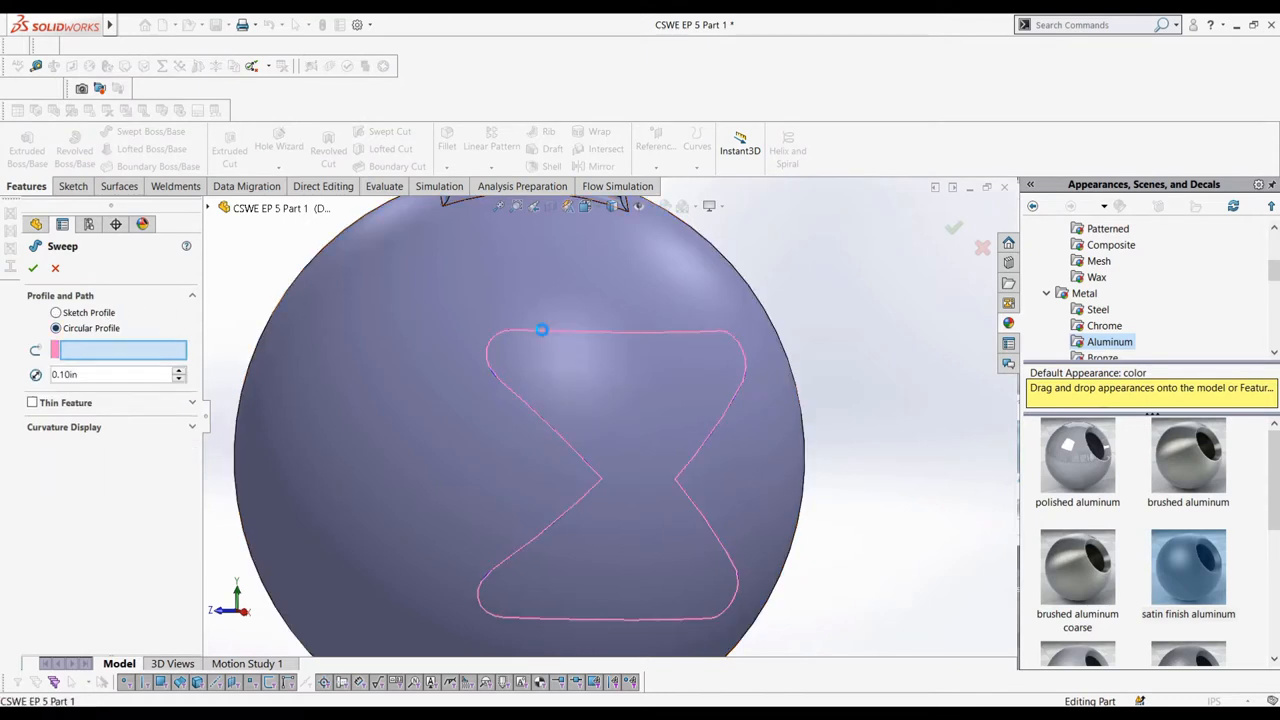
left_click(620, 480)
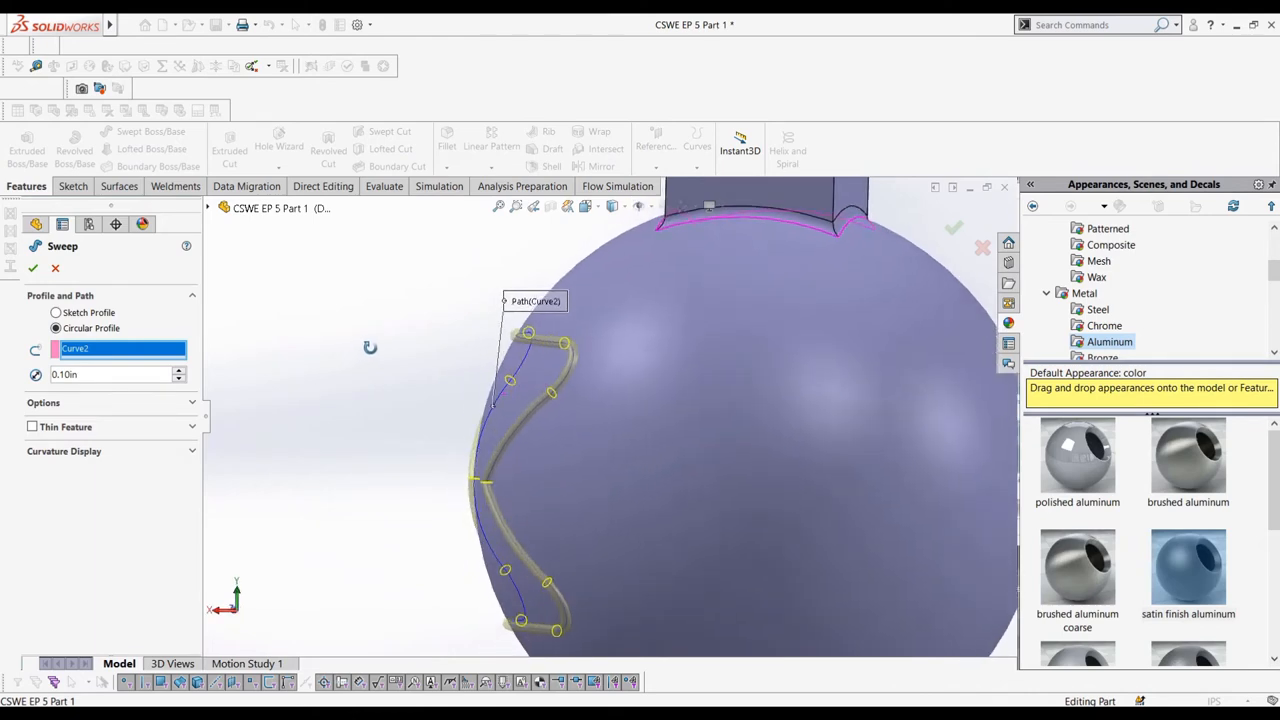
left_click(192, 402)
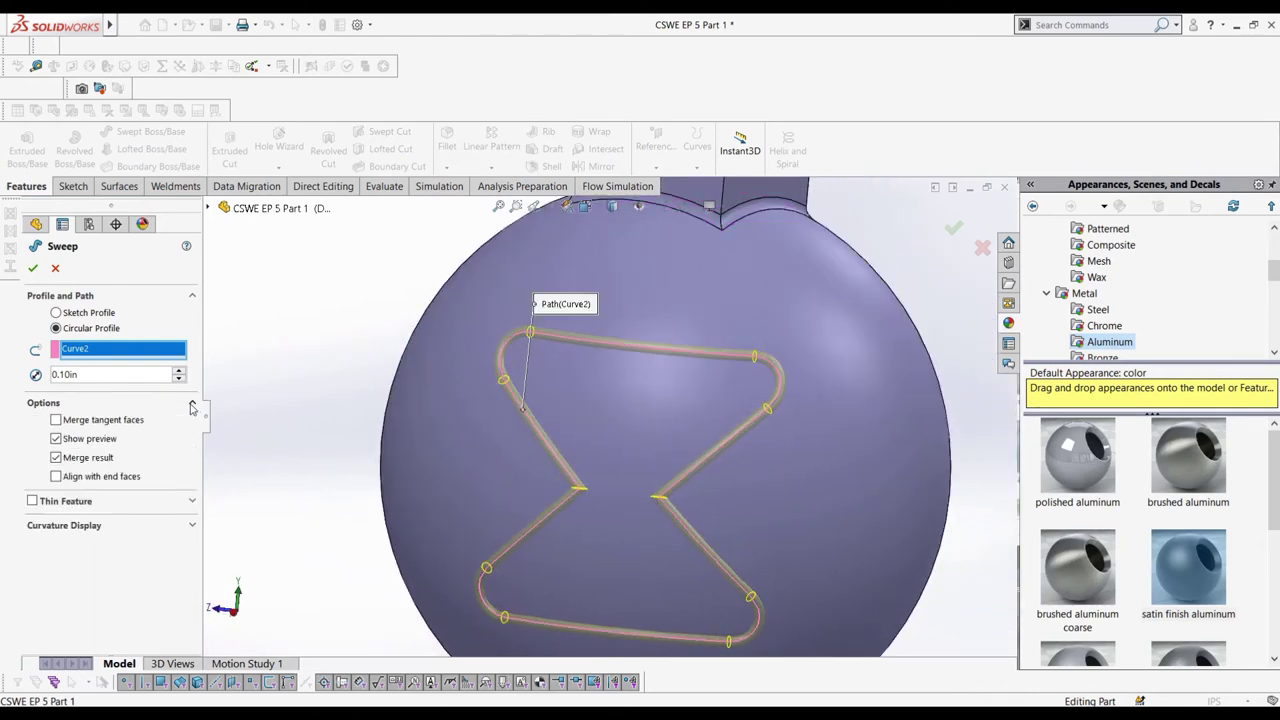
left_click(33, 268)
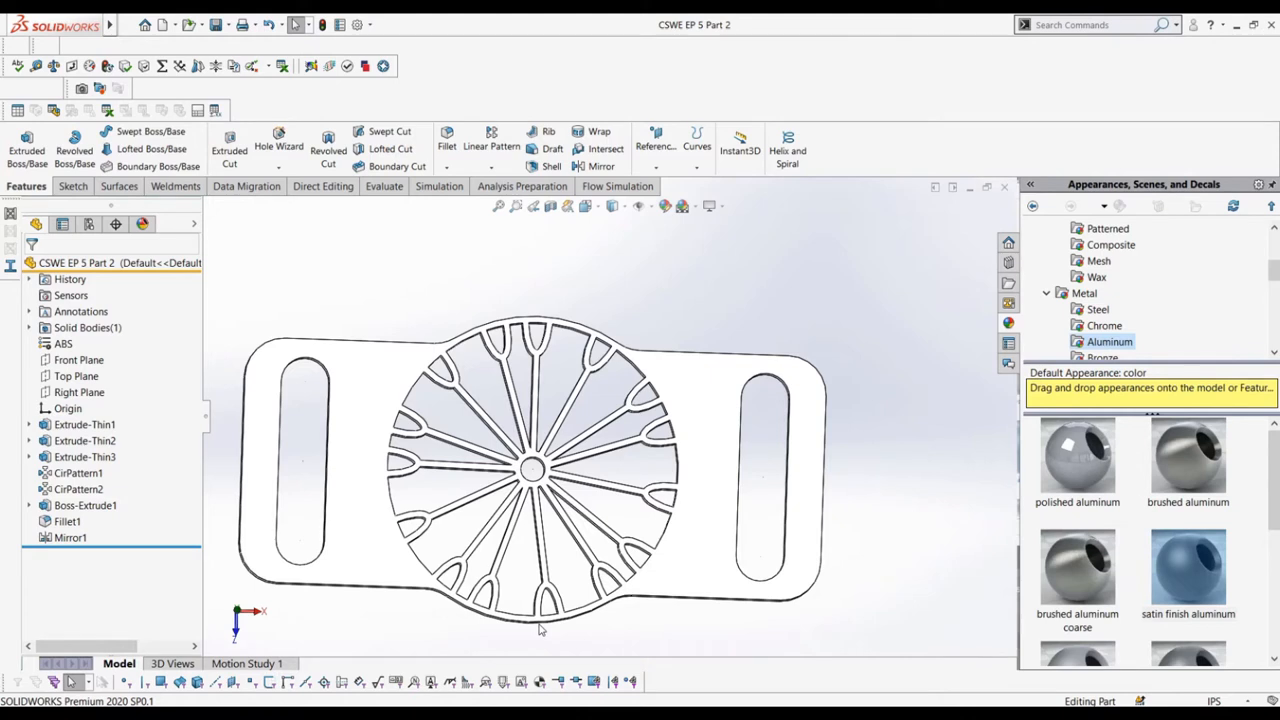
Roll back to CirPattern1, restore all features below Mirror1, and select CirPattern2
left_click(78, 473)
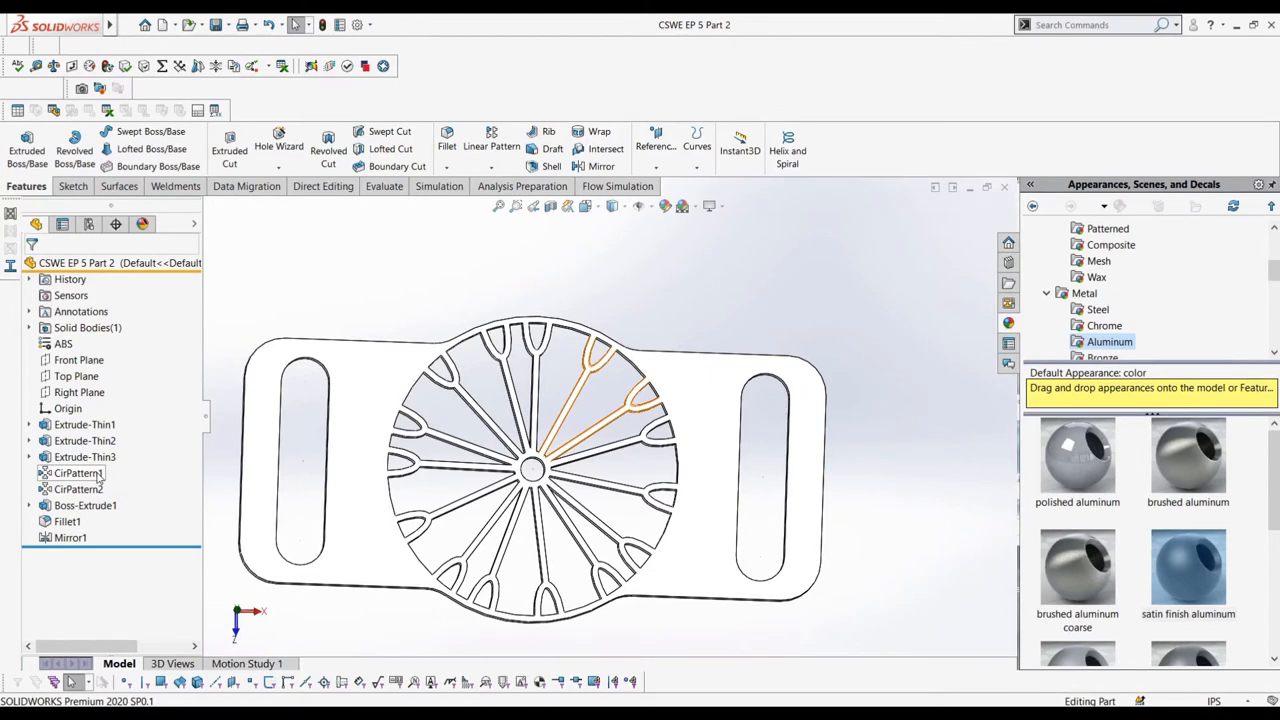
left_click(77, 473)
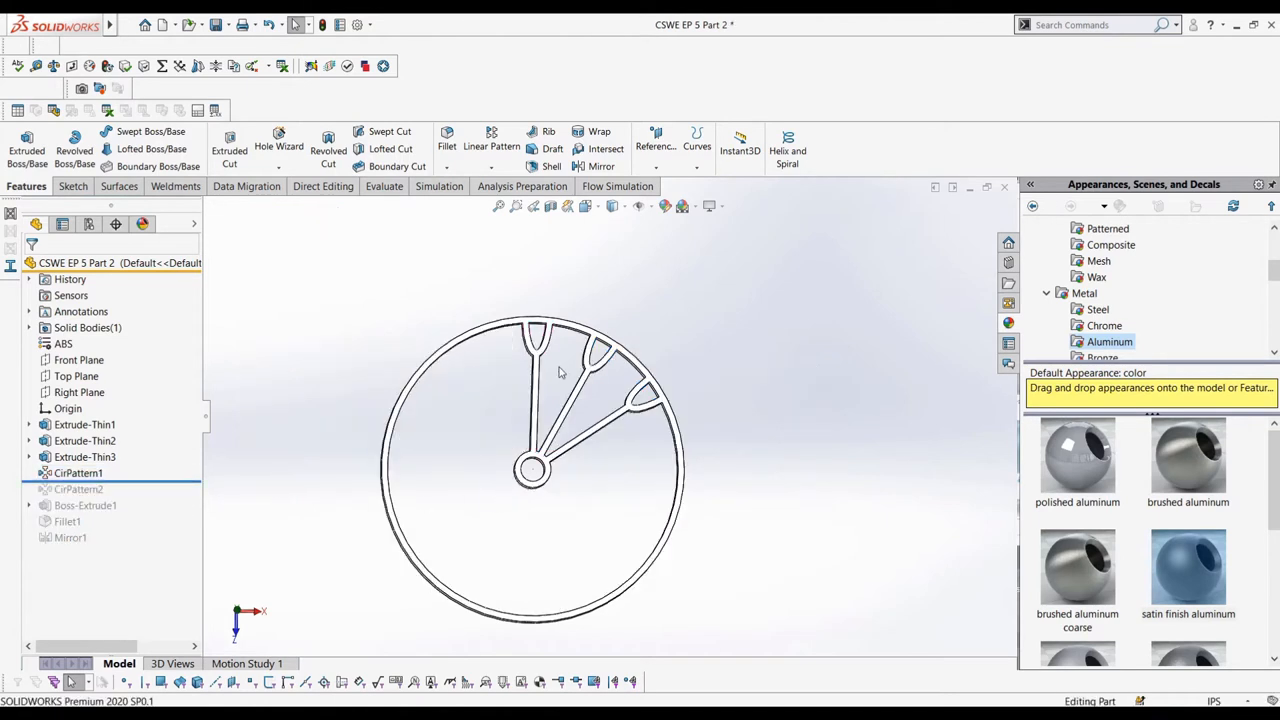
left_click(78, 473)
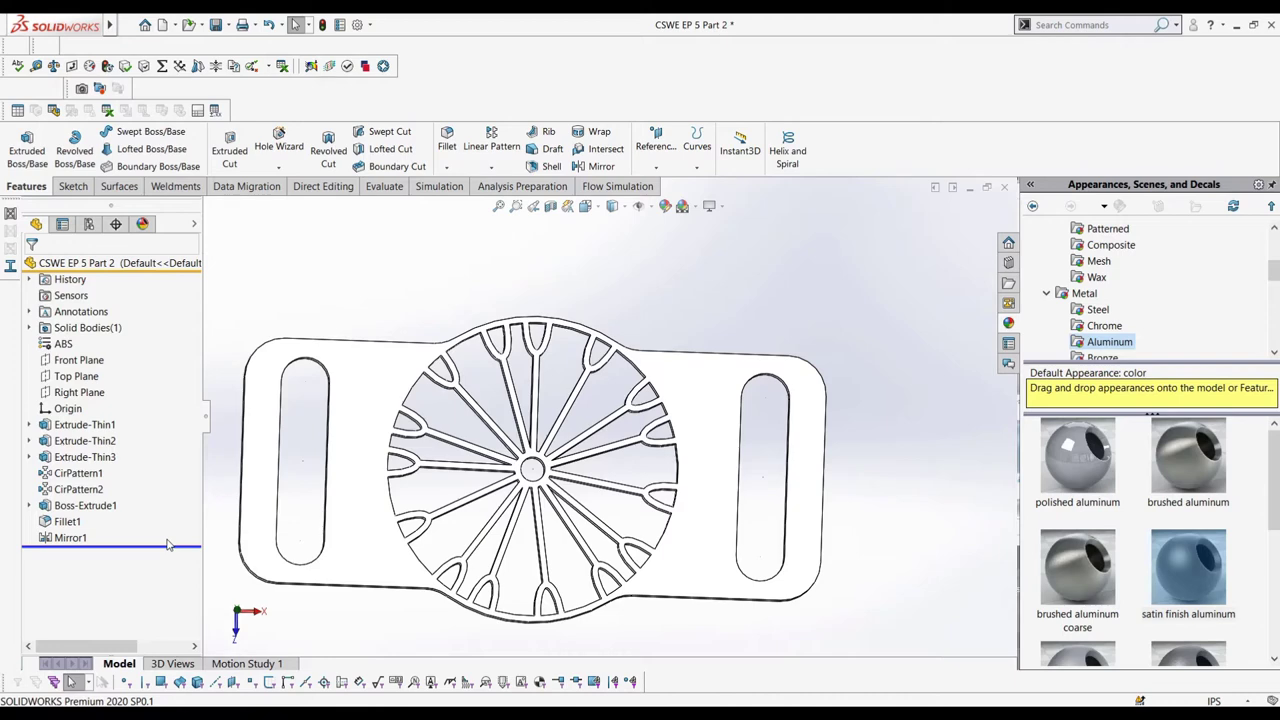
left_click(78, 489)
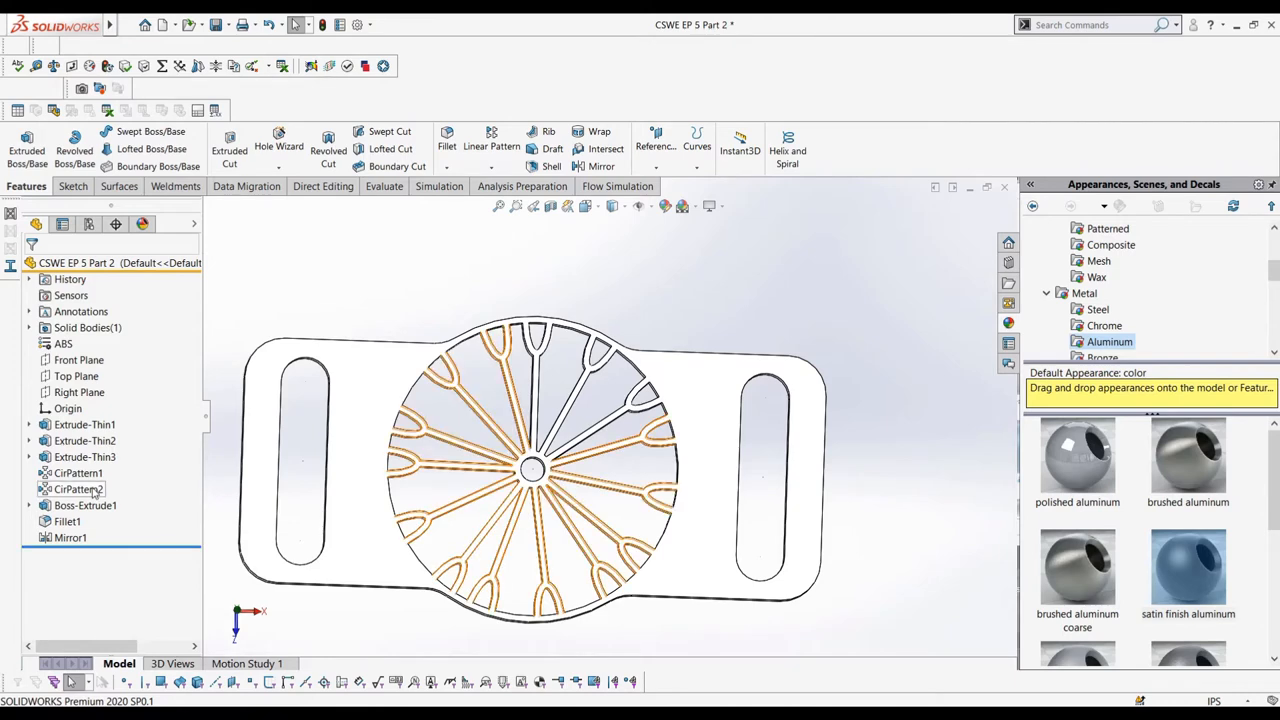
Edit CirPattern2 to use four instances
double_click(78, 489)
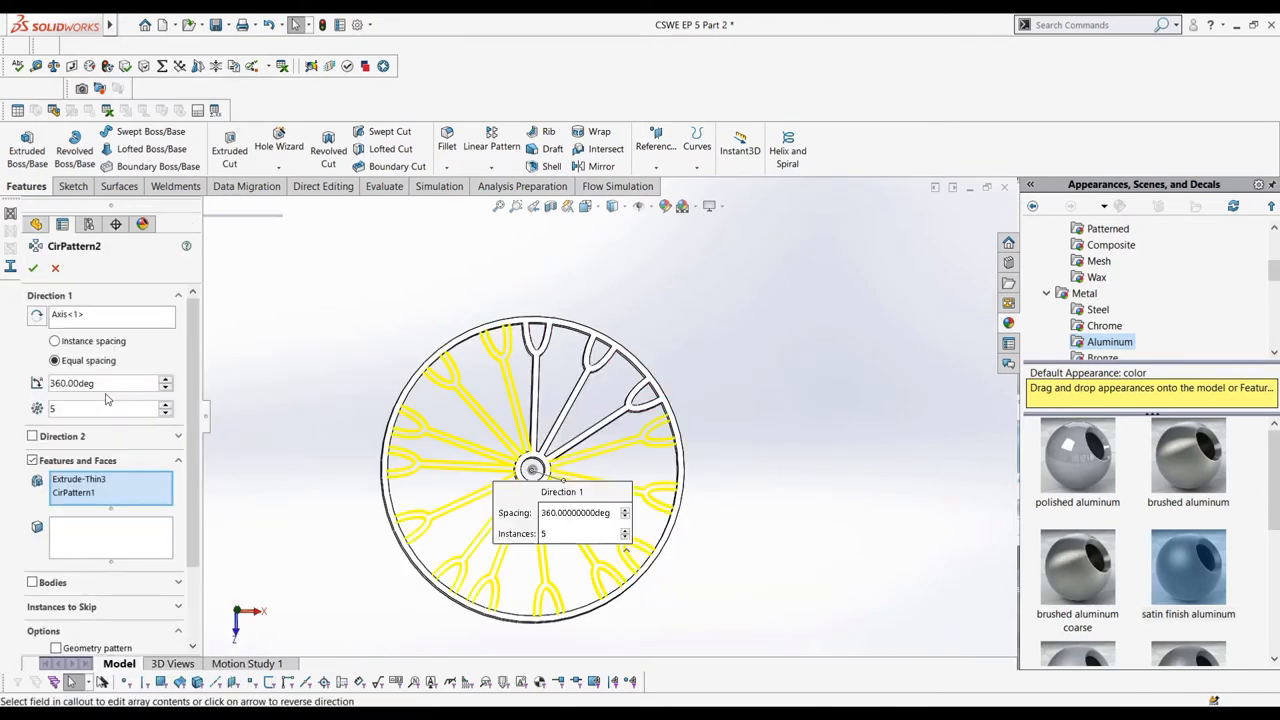
left_click(165, 412)
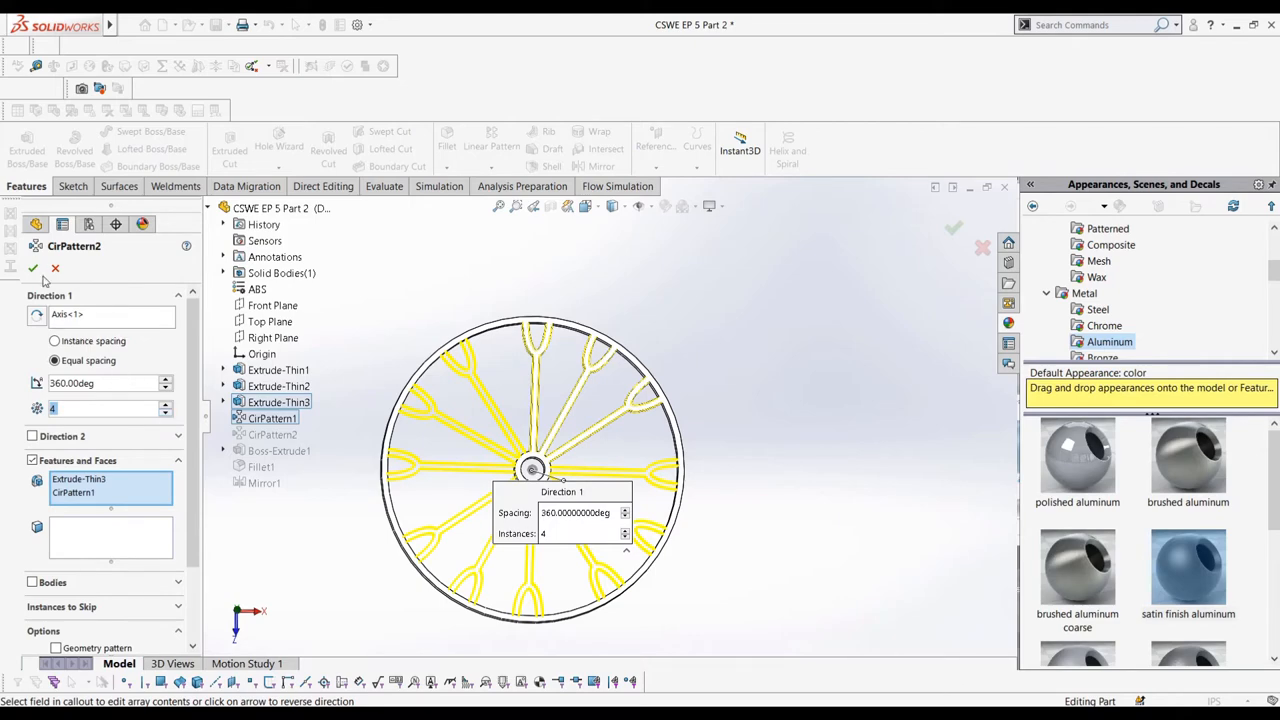
left_click(33, 268)
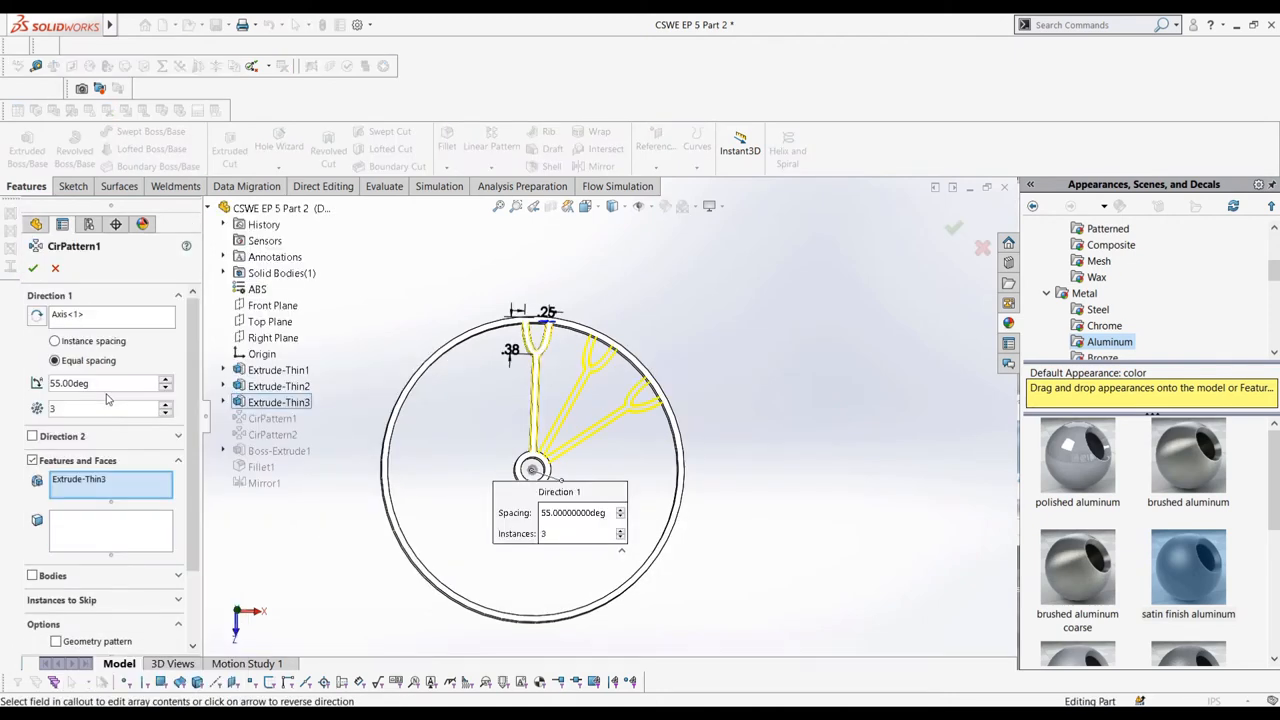
Widen CirPattern1's spoke spacing from 55 to 65 degrees
left_click(165, 379)
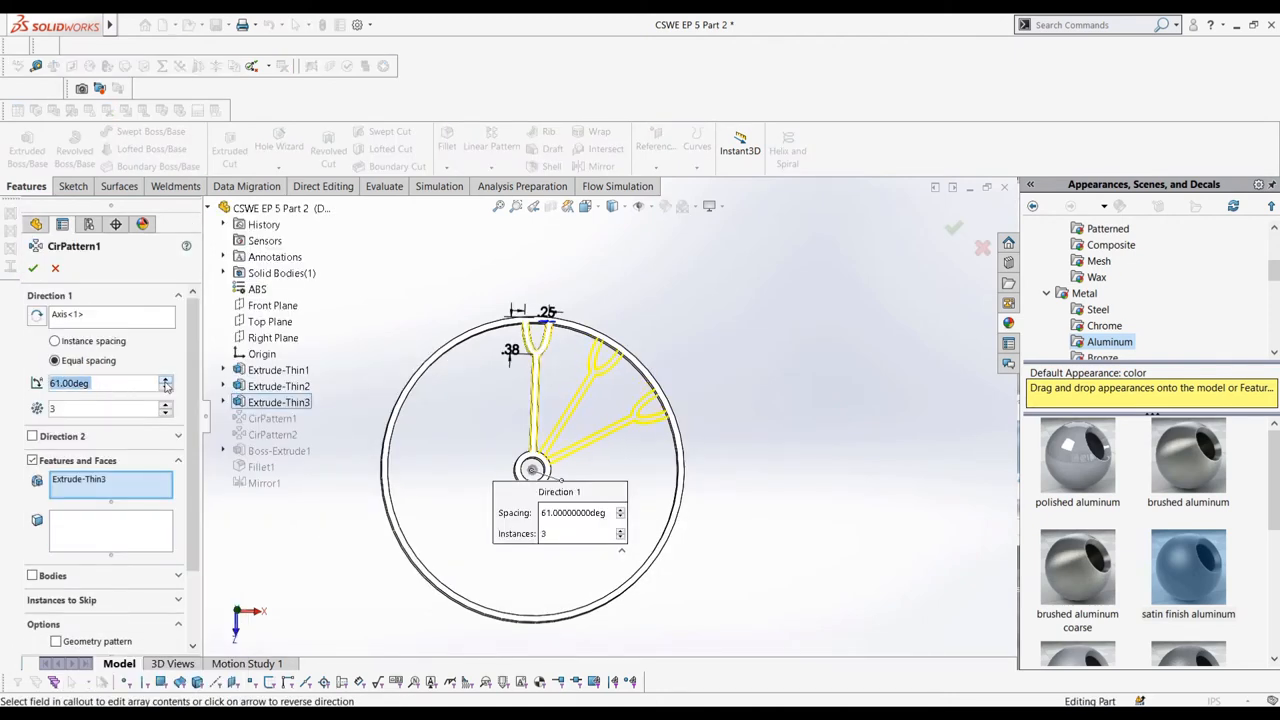
left_click(165, 379)
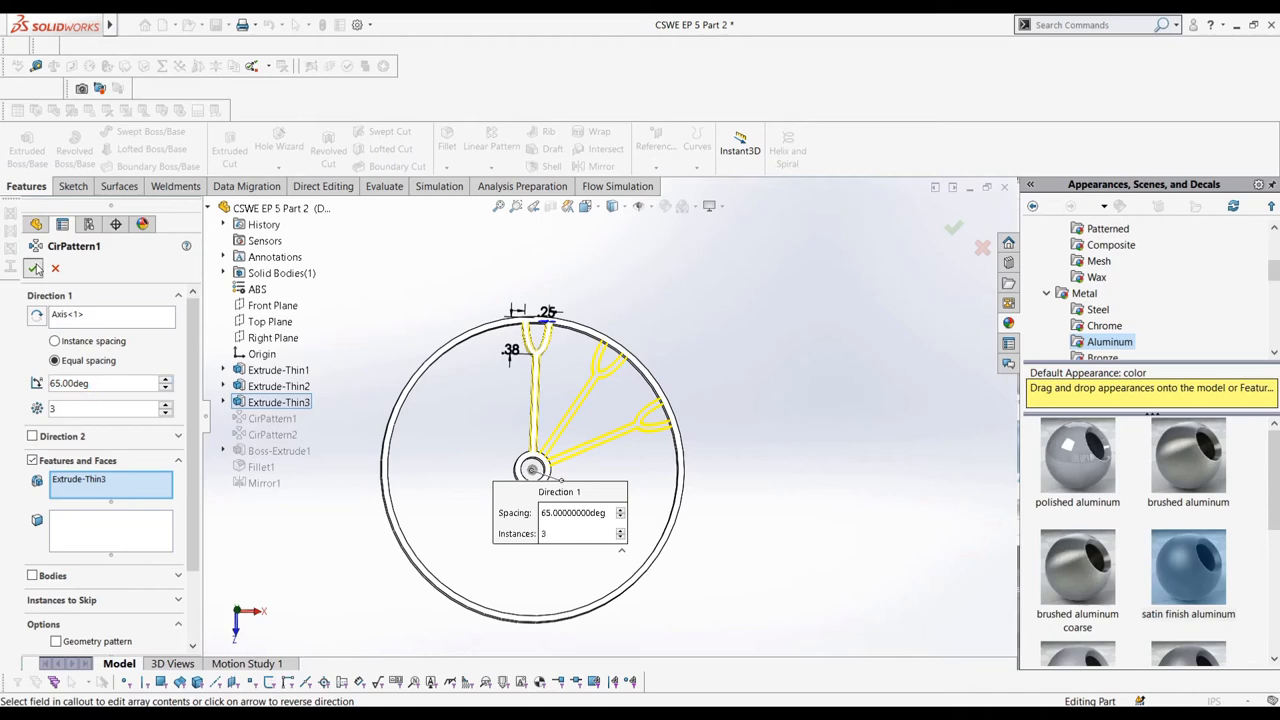
left_click(953, 228)
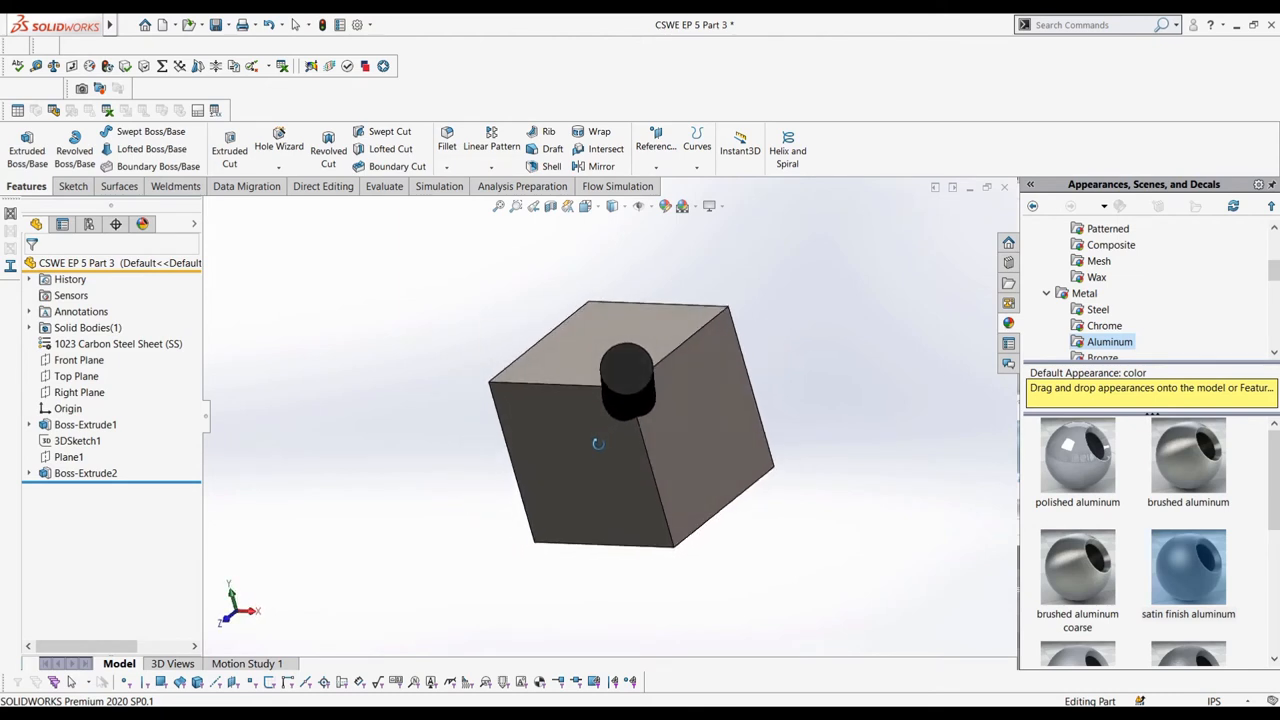
In CSWE EP 5 Part 3, orbit the cube and sketch on one face
left_click_drag(640, 440, 650, 460)
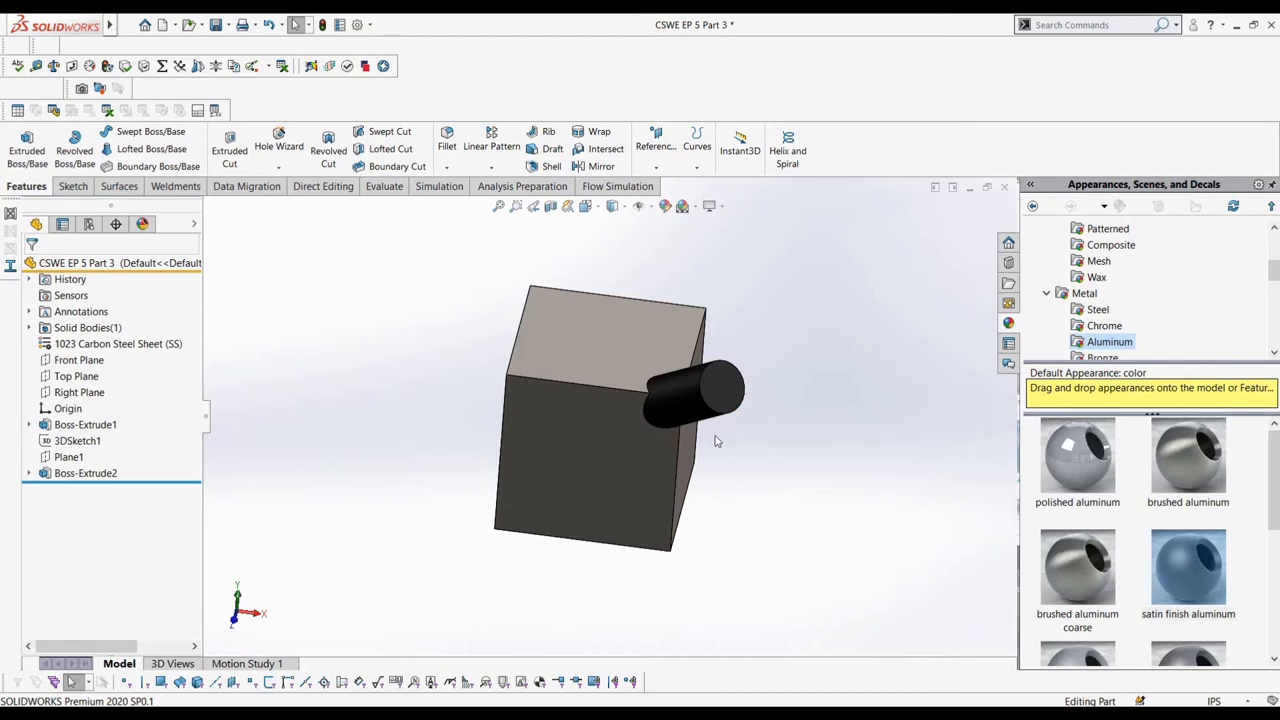
left_click(71, 186)
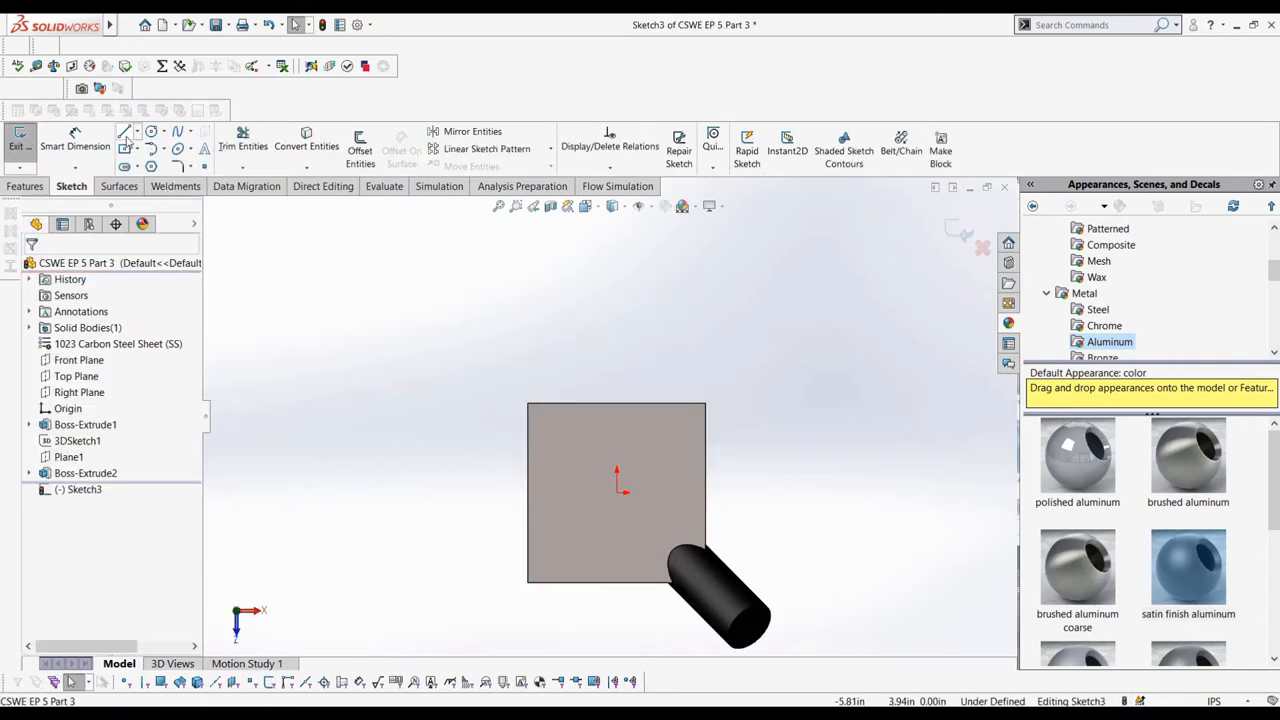
Cut two rectangular blocks from the cube, each extruded cut set to Up To Next
left_click(124, 131)
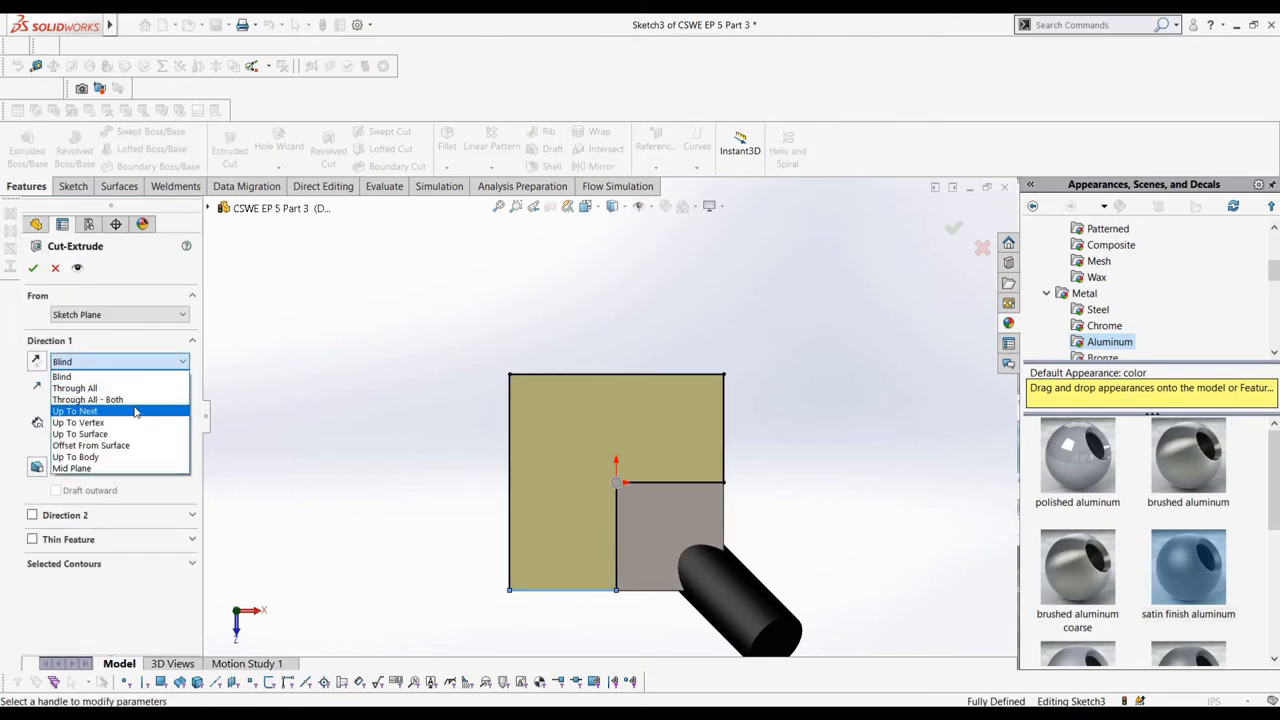
left_click(75, 411)
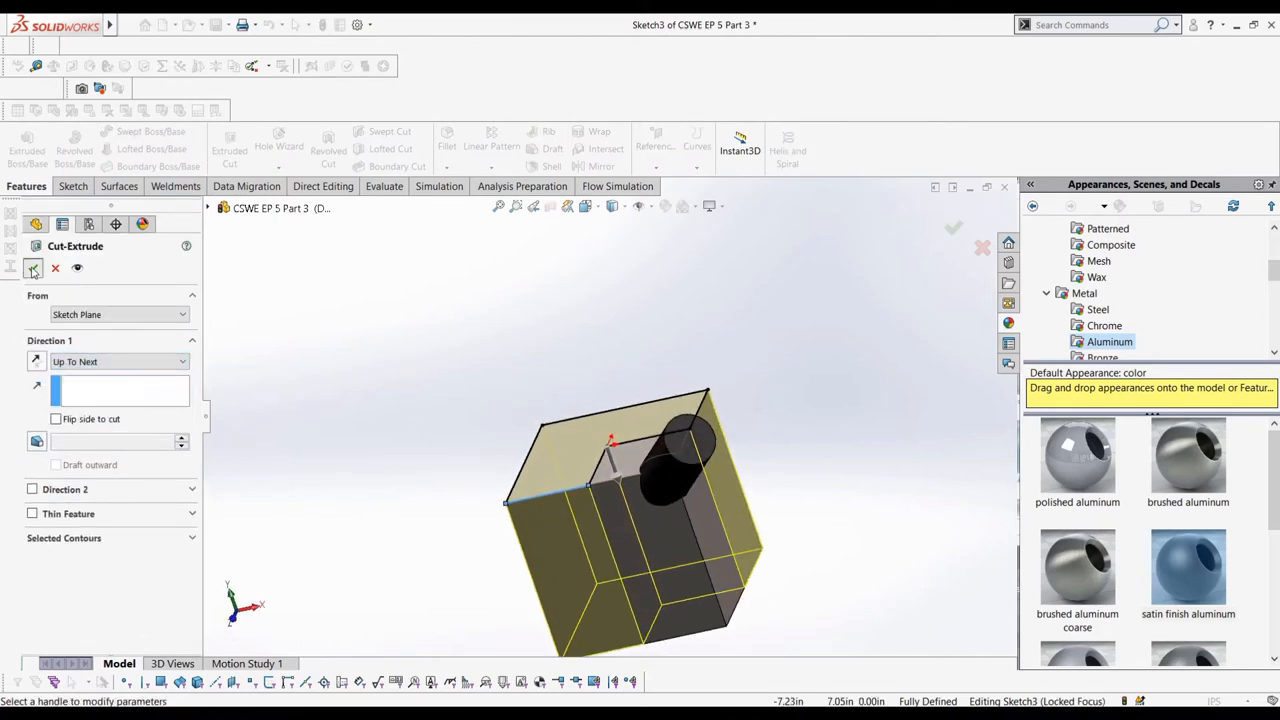
left_click(953, 228)
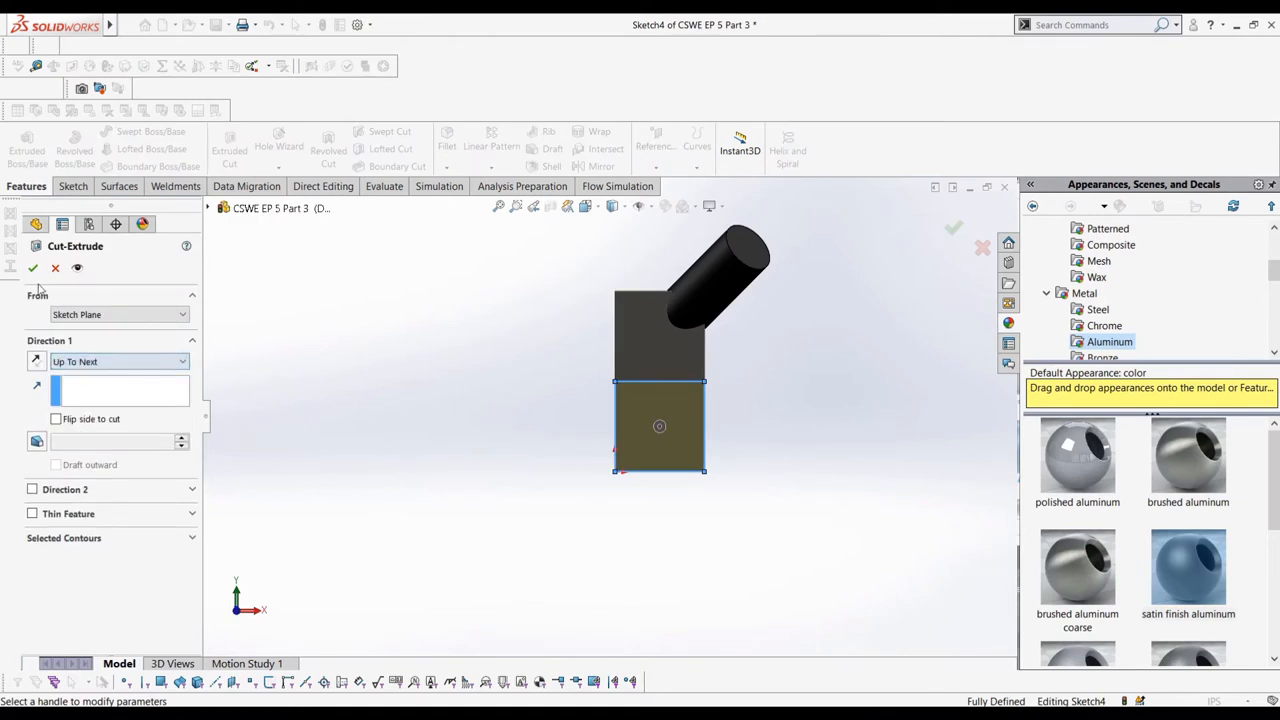
left_click(33, 267)
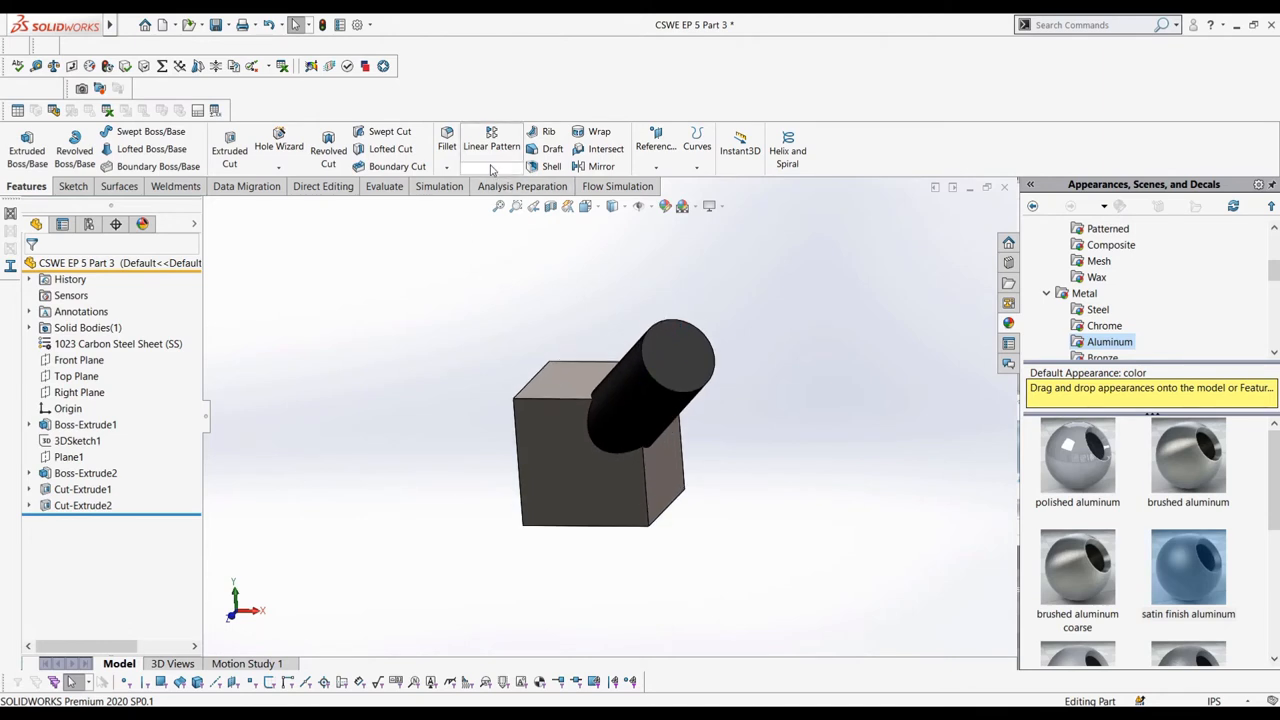
Circular-pattern the Cut-Extrude2 body around a cube edge into four cylinder-topped bodies
left_click(508, 167)
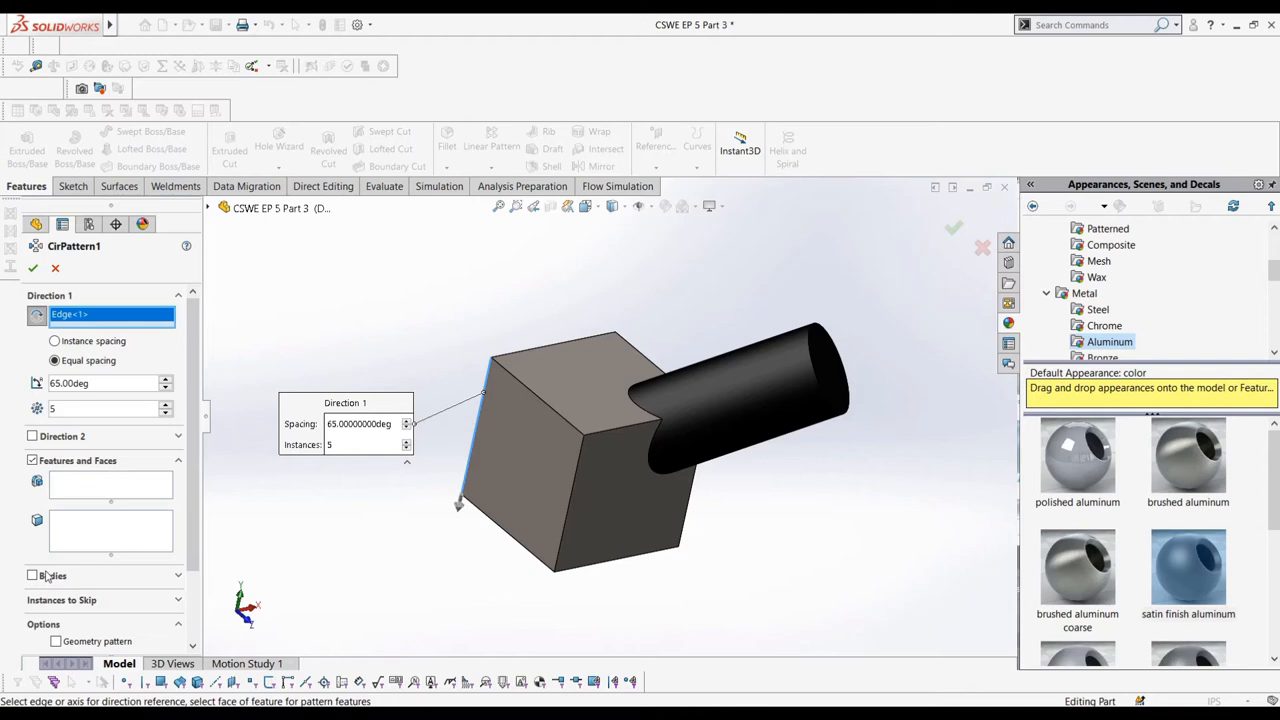
left_click(32, 484)
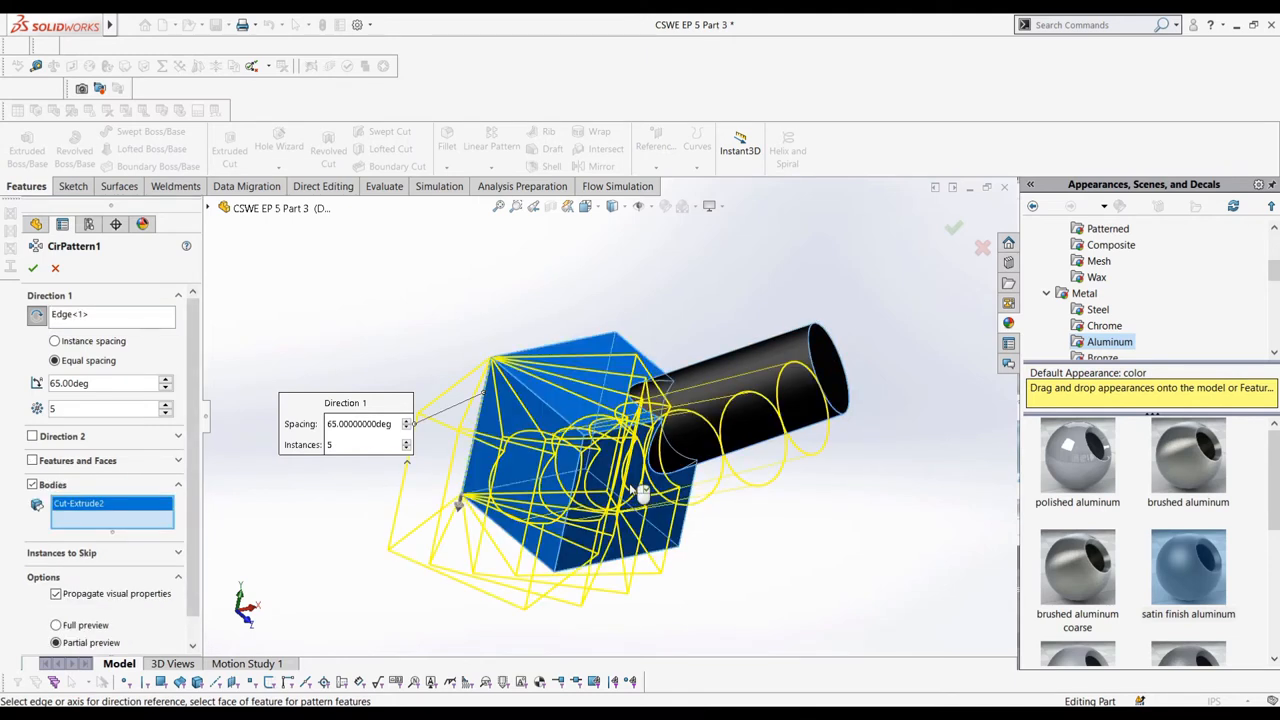
mouse_move(90, 348)
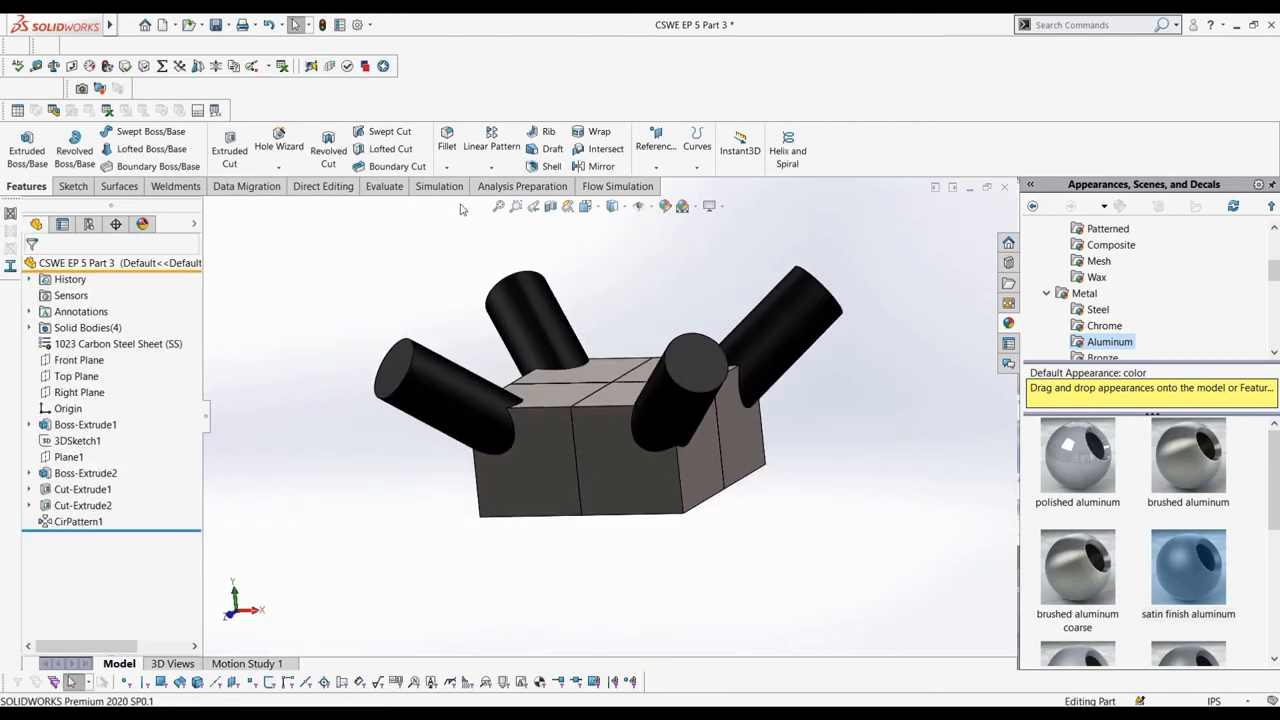
left_click(601, 166)
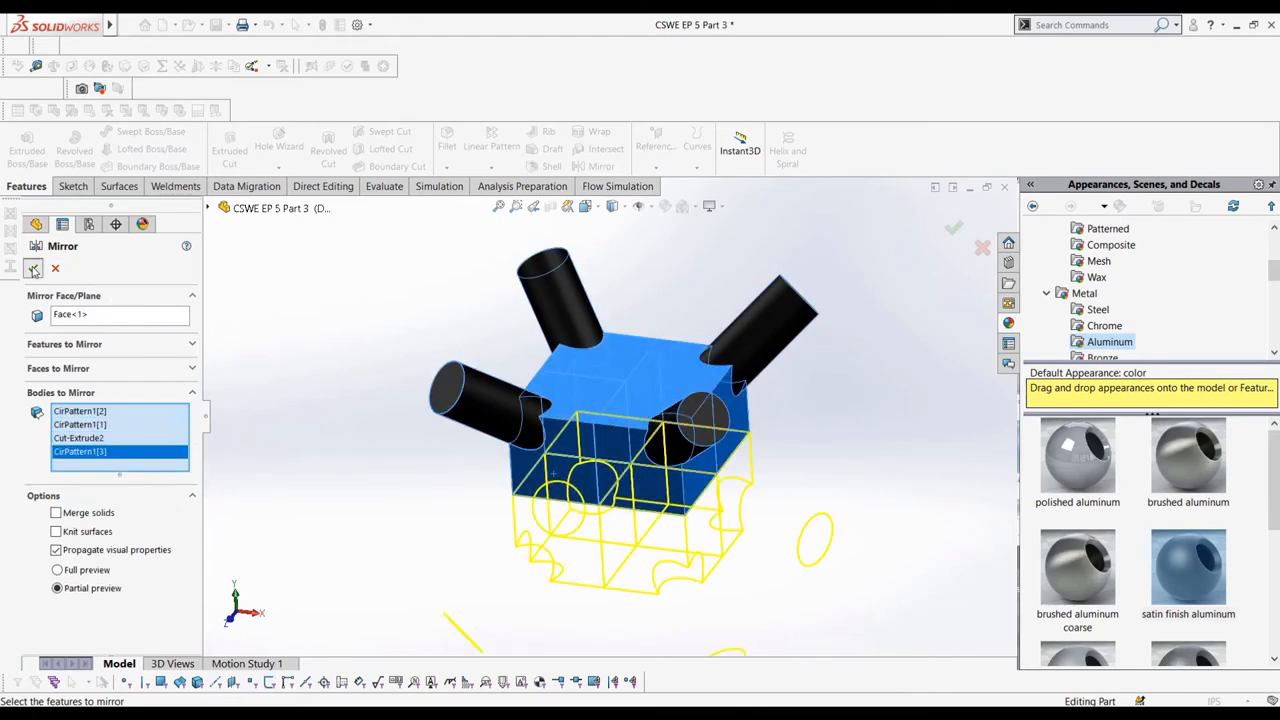
Accept the mirror of the four bodies, giving eight cylinder-topped blocks, and expand the bodies list
left_click(953, 228)
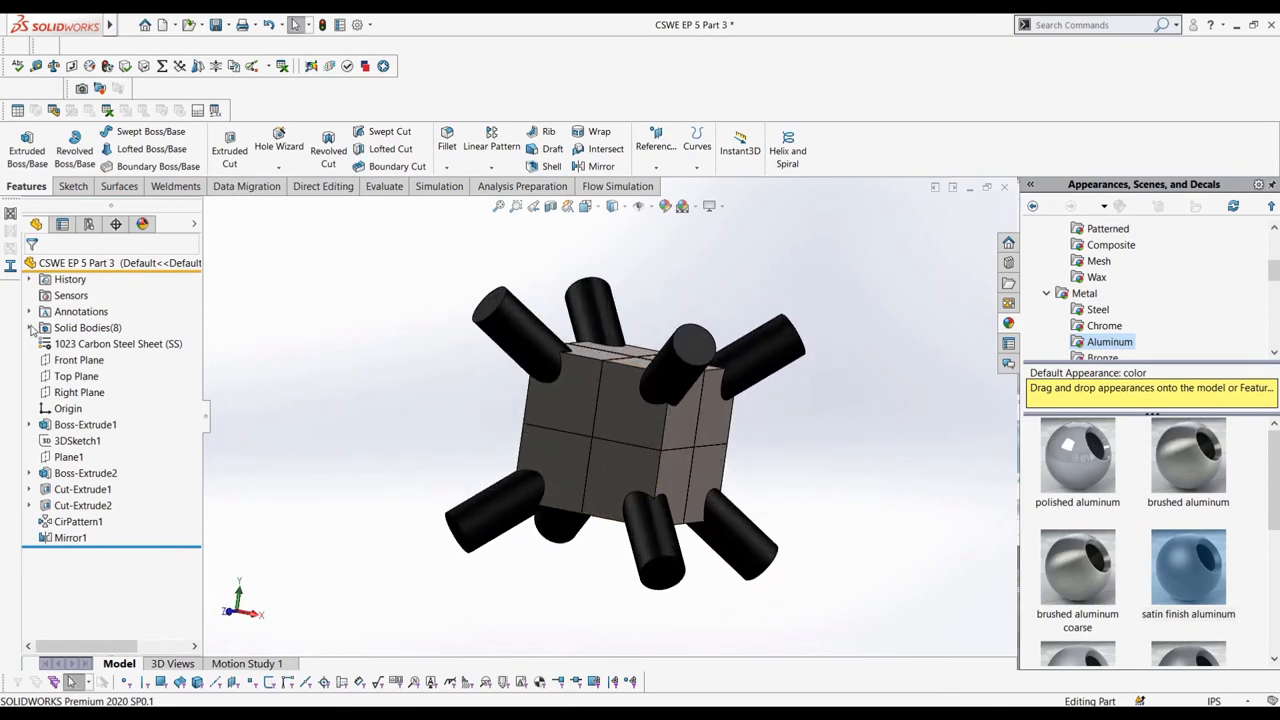
left_click(44, 327)
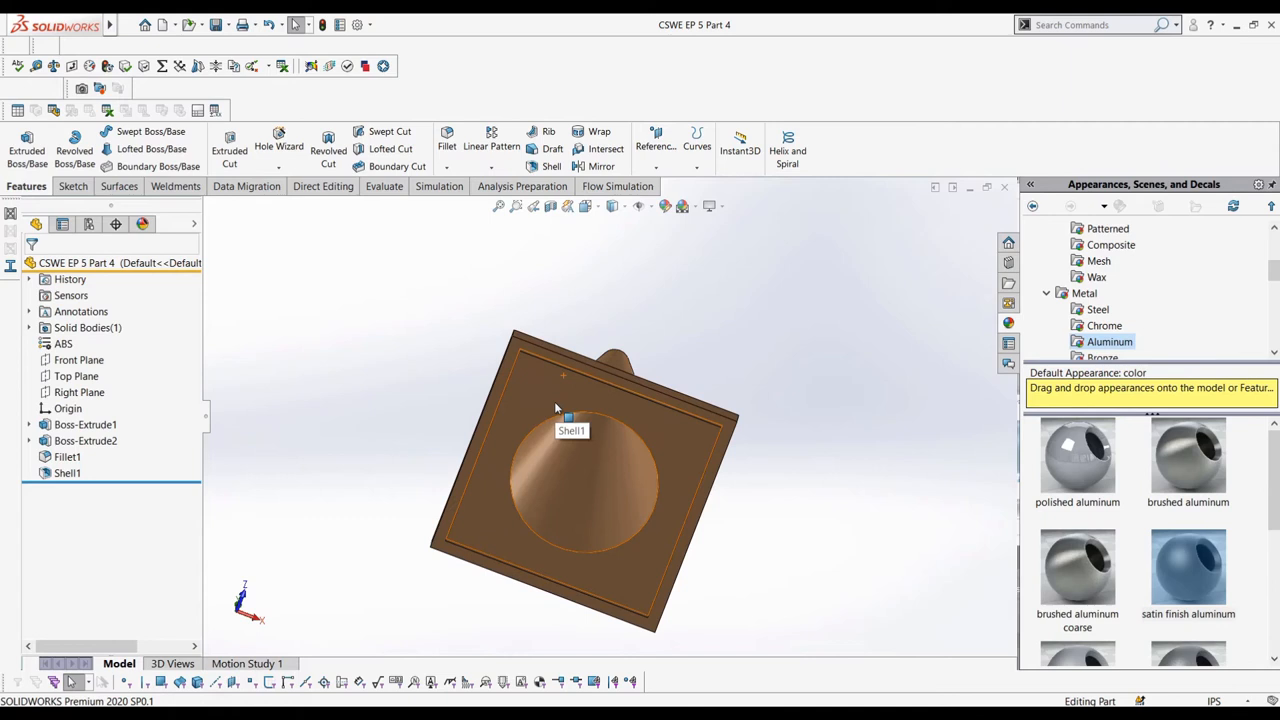
Extrude a rectangular block from the base's underside using an Offset From Surface end condition
left_click(71, 186)
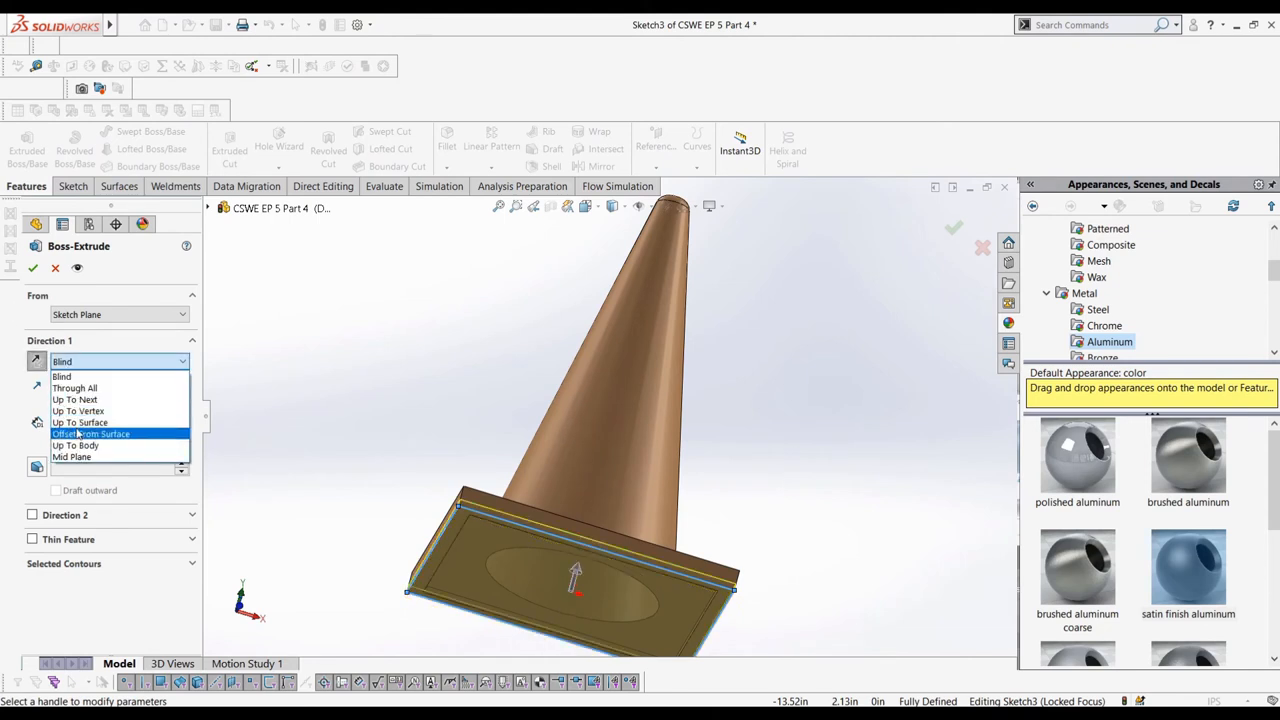
left_click(75, 388)
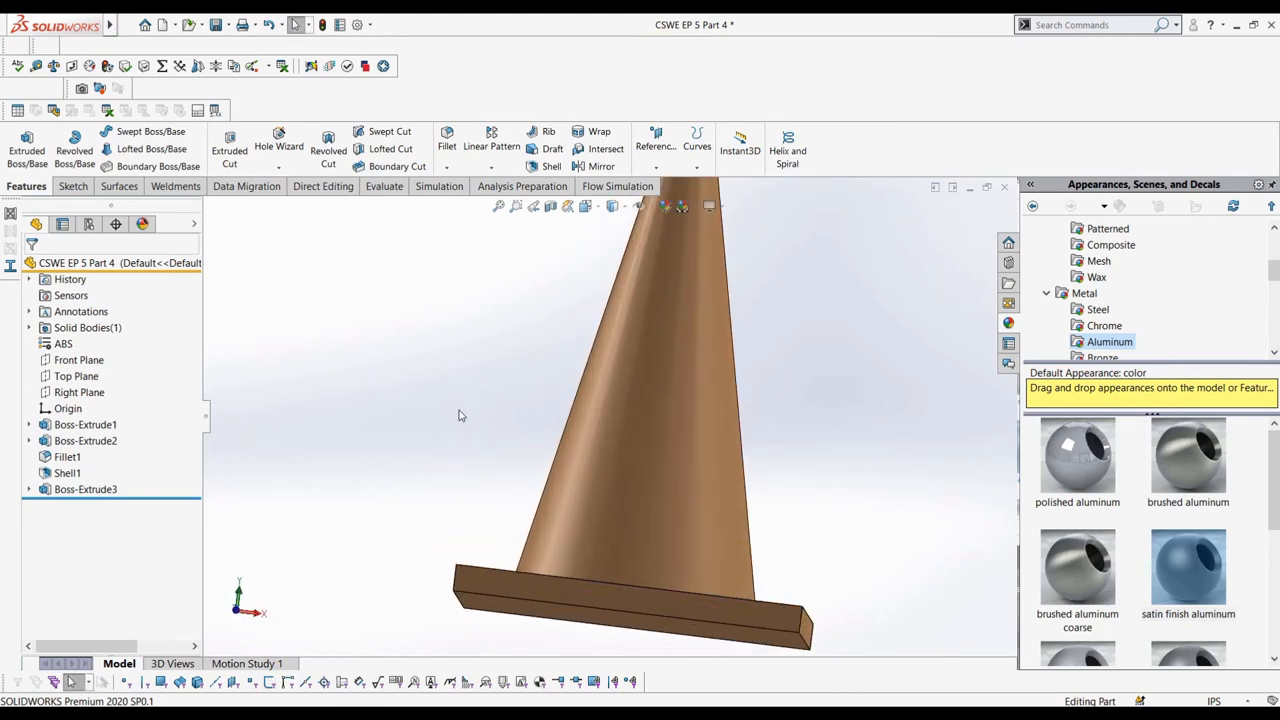
mouse_move(230, 419)
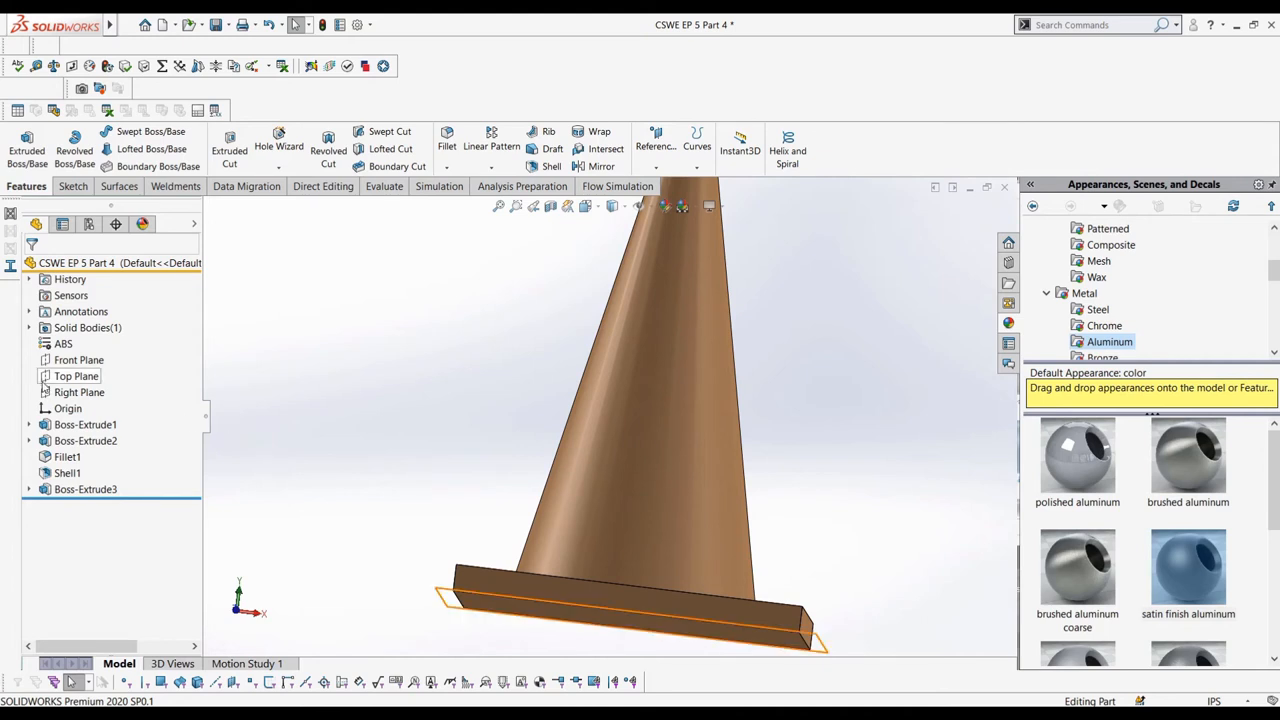
Sketch a straight edge and a three-point arc on the Front Plane
left_click(79, 359)
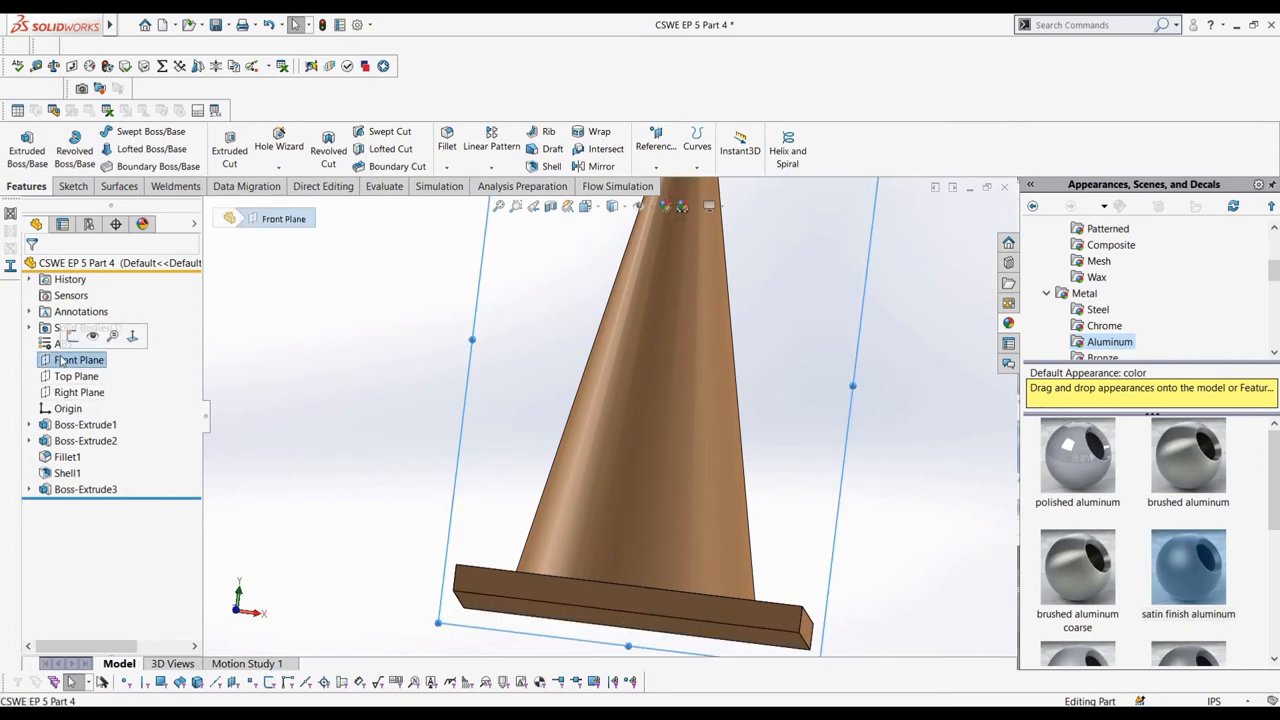
left_click(79, 359)
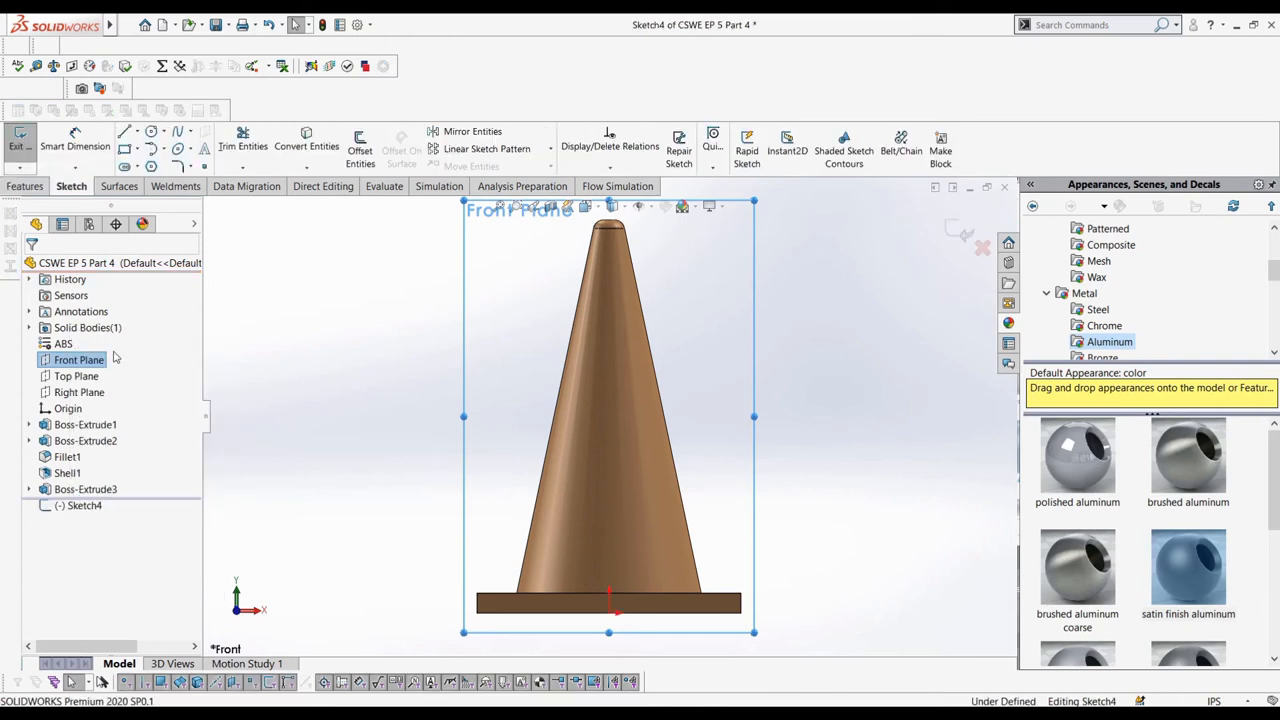
mouse_move(256, 256)
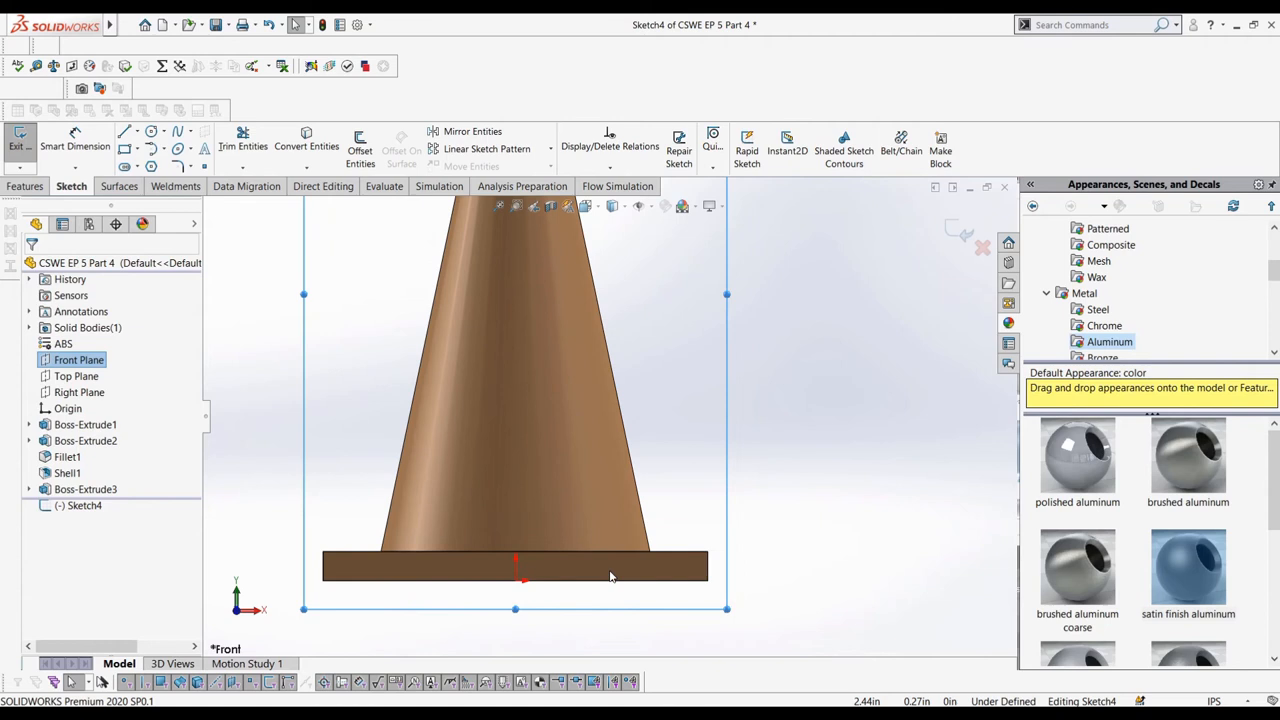
left_click(123, 131)
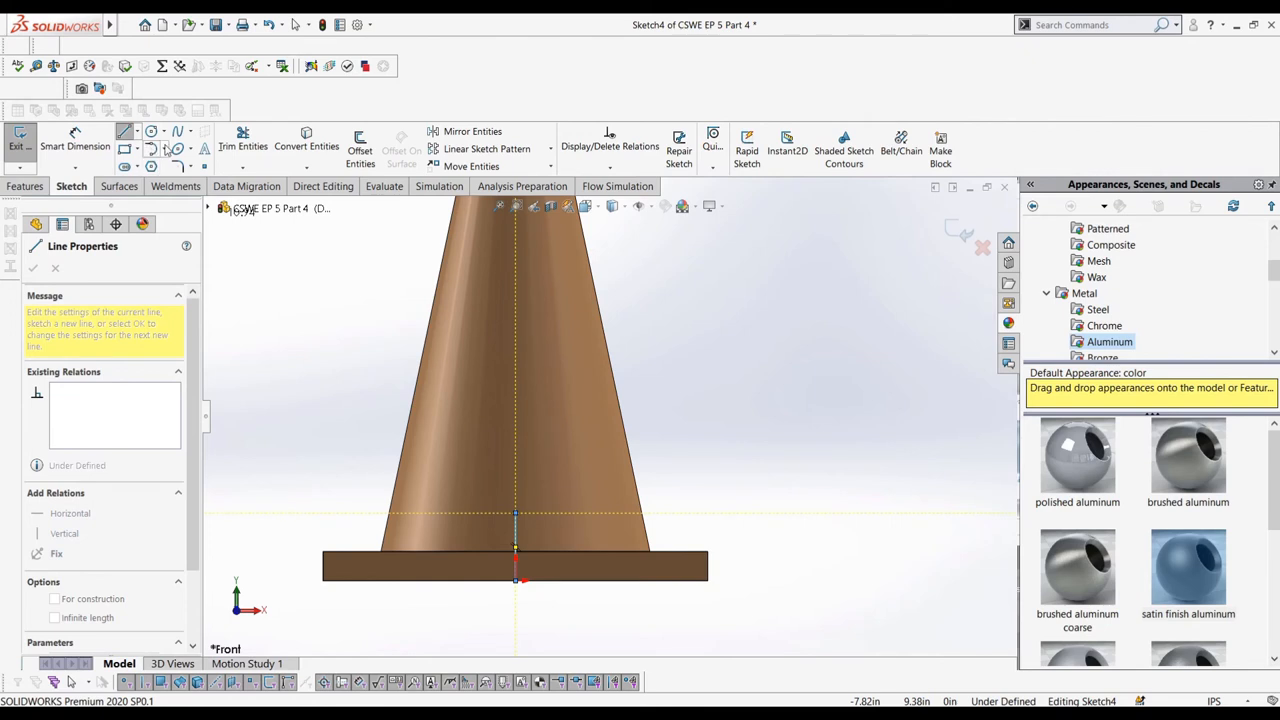
left_click(151, 149)
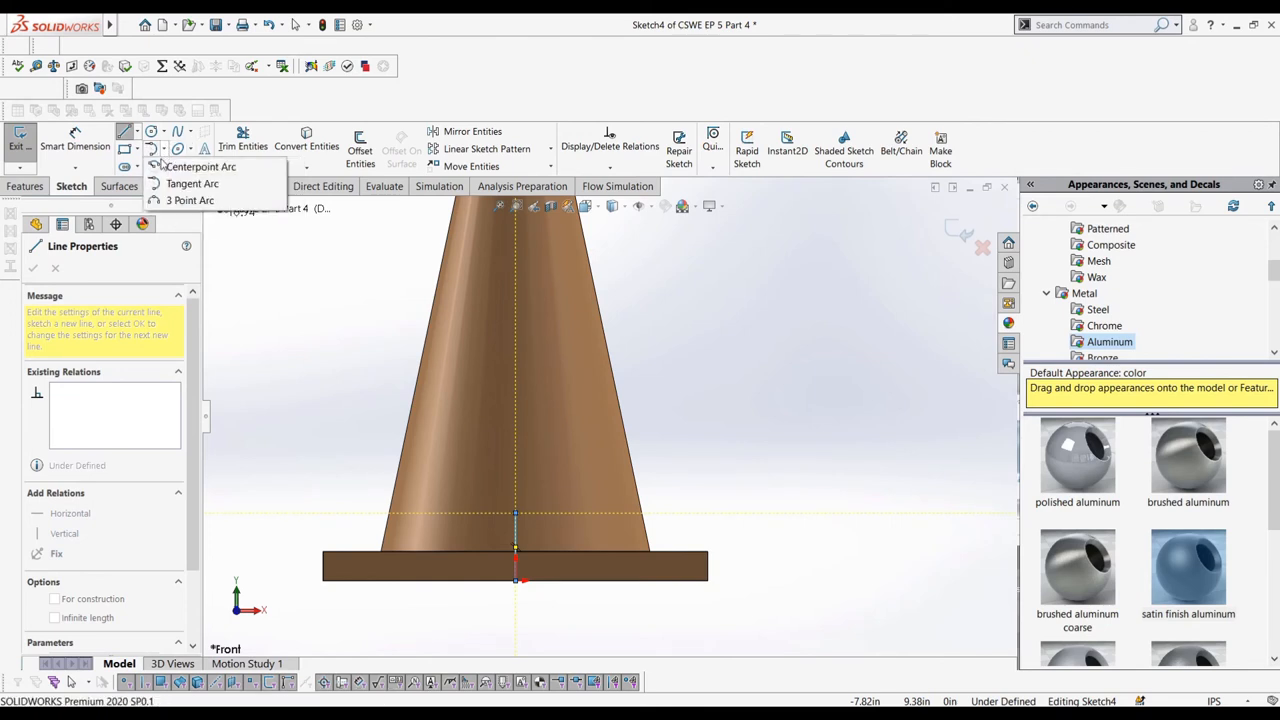
left_click(200, 166)
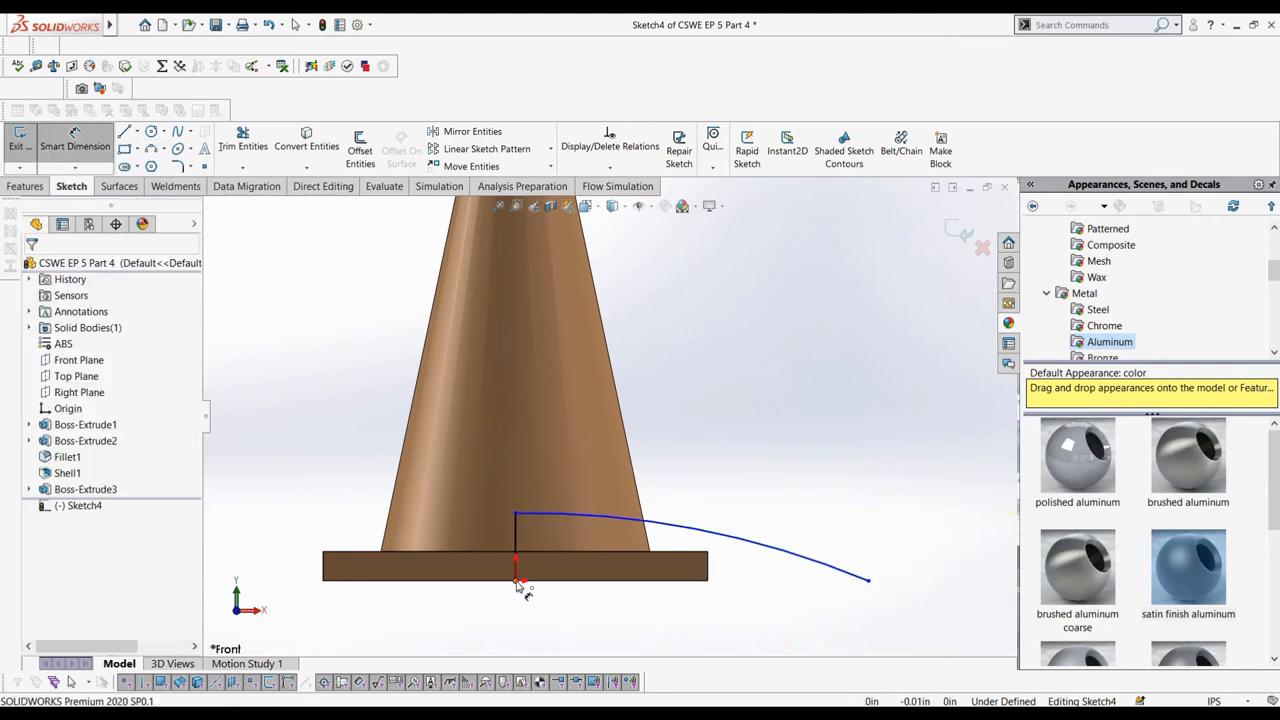
Dimension the base line to 10 and the arc radius to 25
left_click(519, 583)
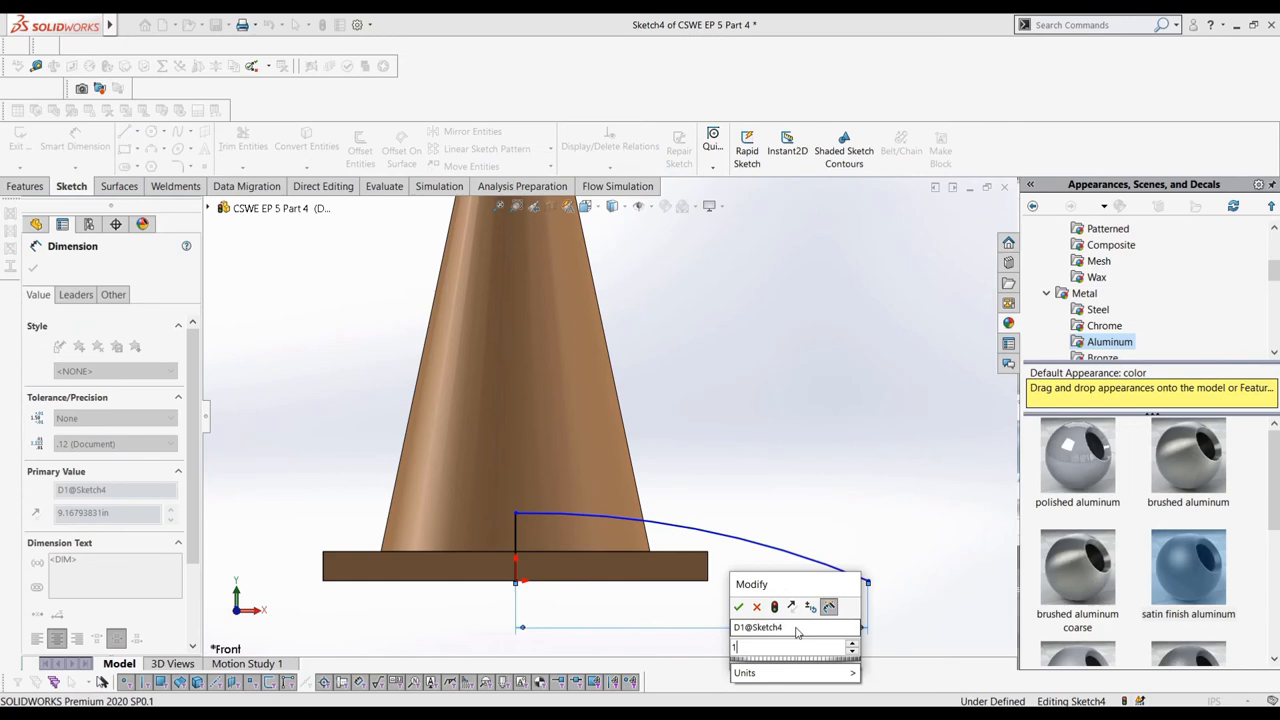
left_click(738, 607)
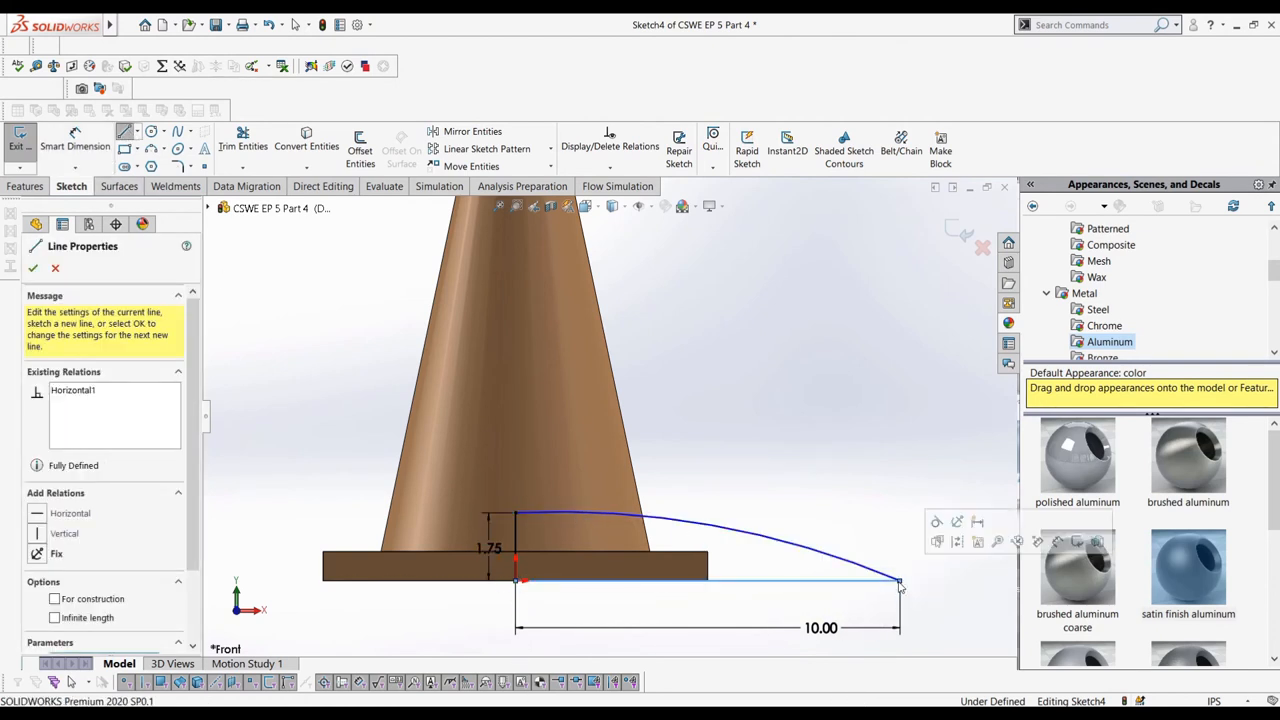
left_click(34, 267)
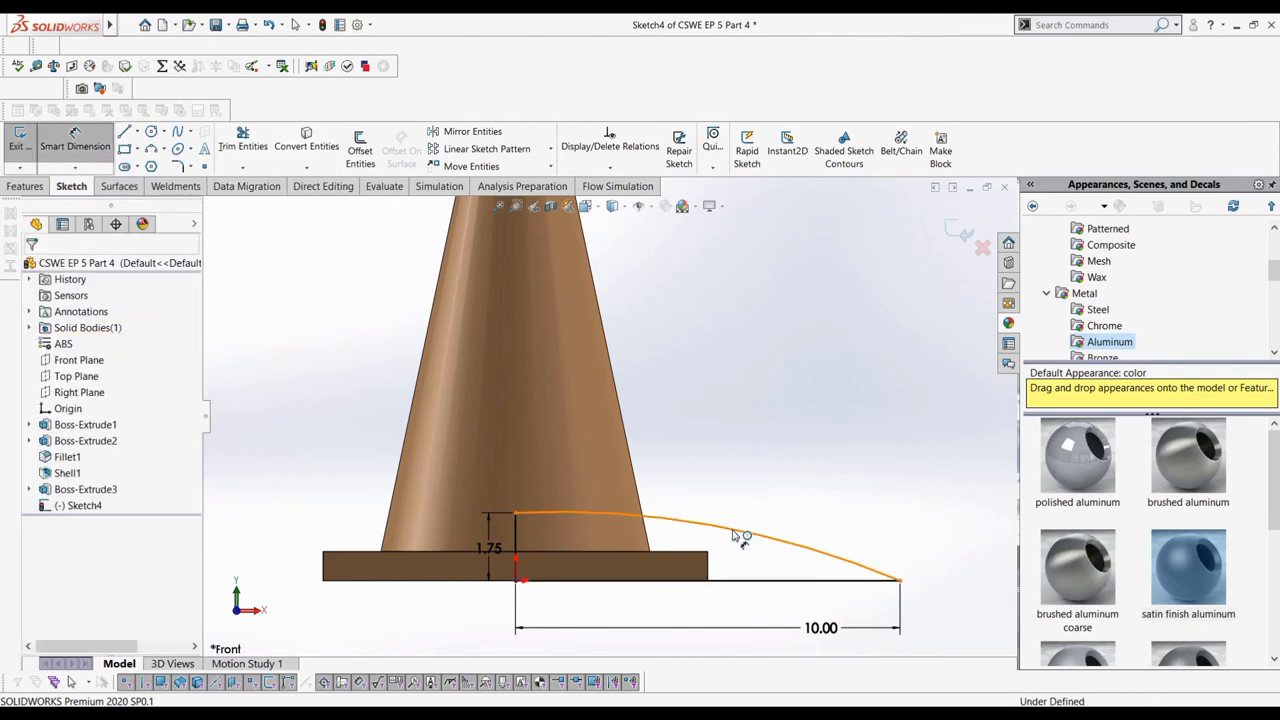
left_click(740, 535)
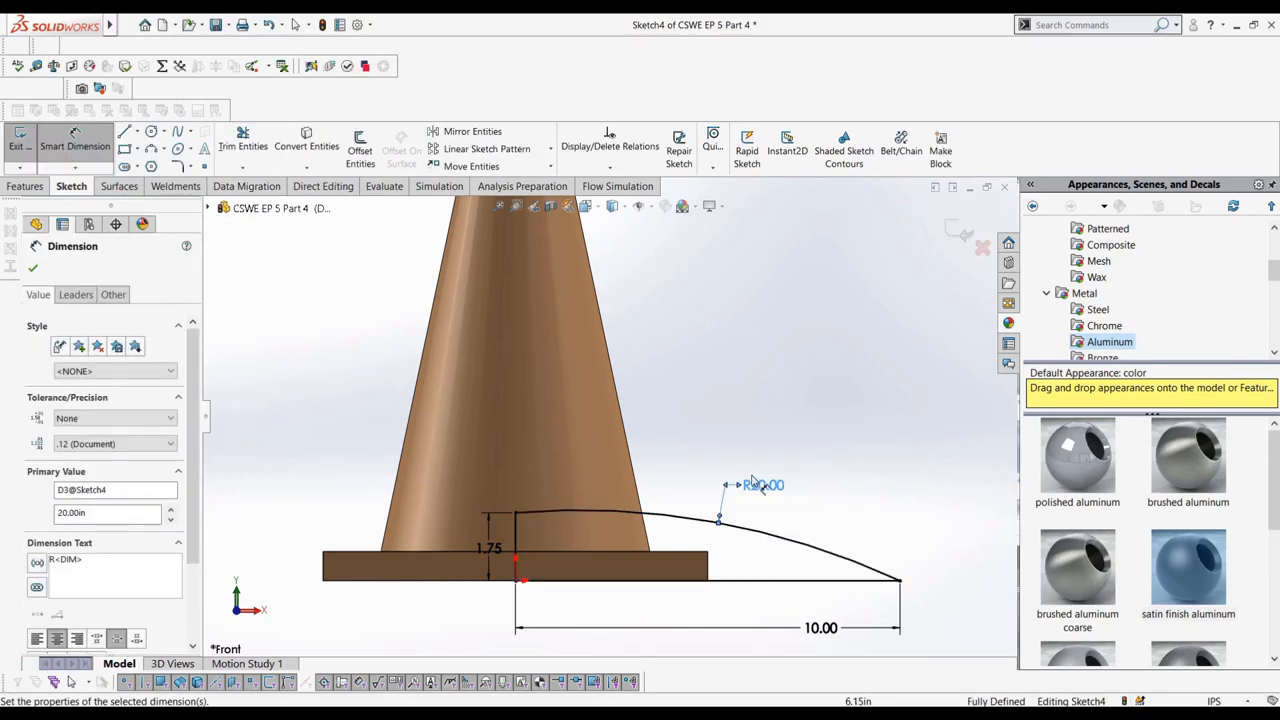
mouse_move(710, 455)
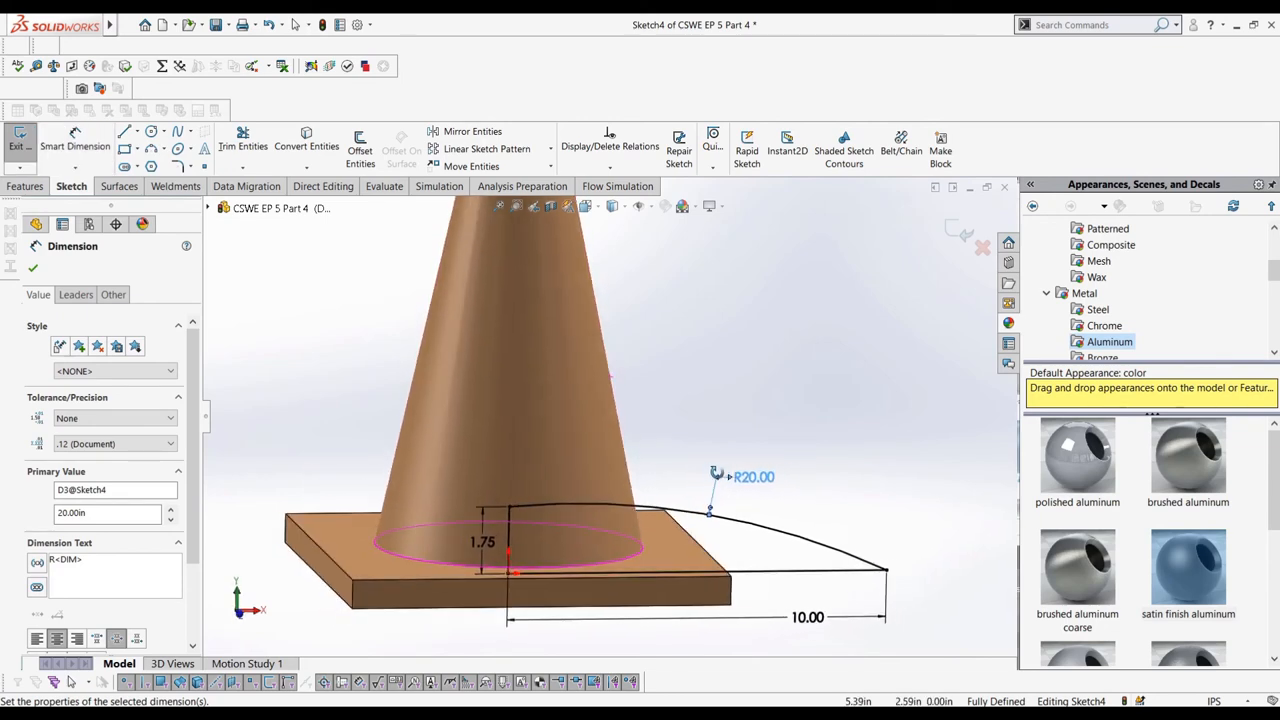
double_click(753, 477)
type("25")
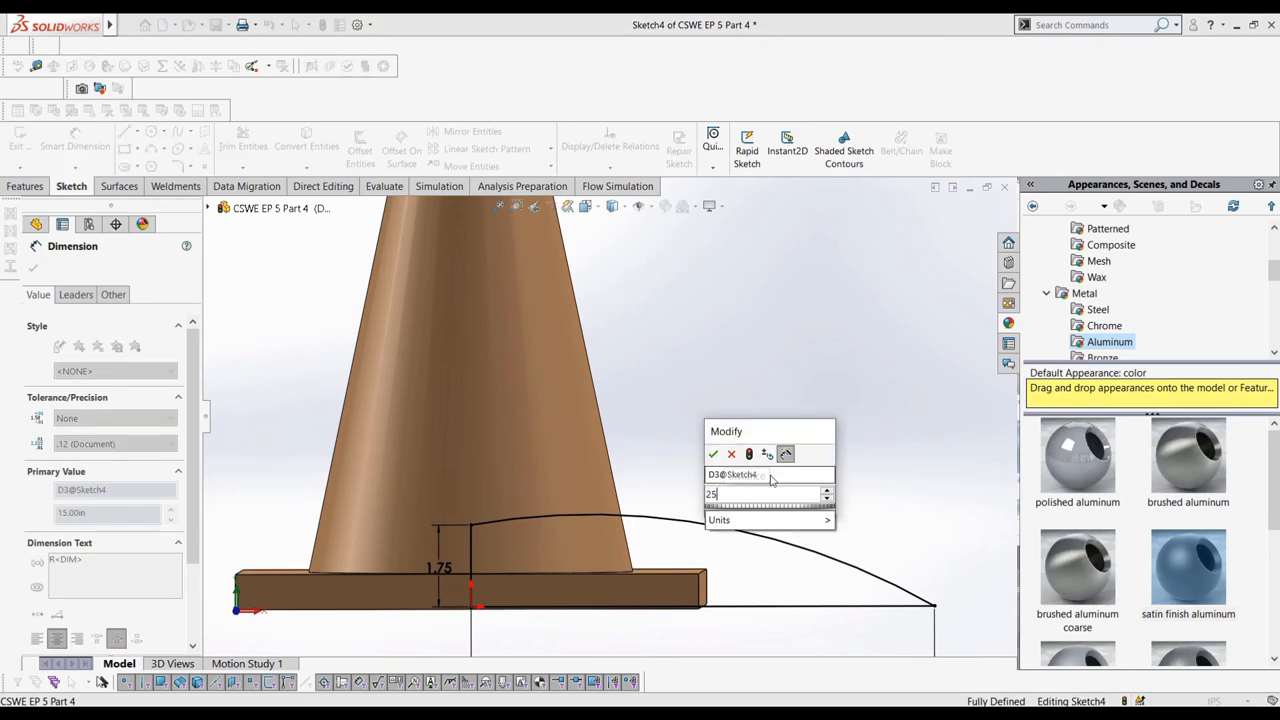
left_click(713, 453)
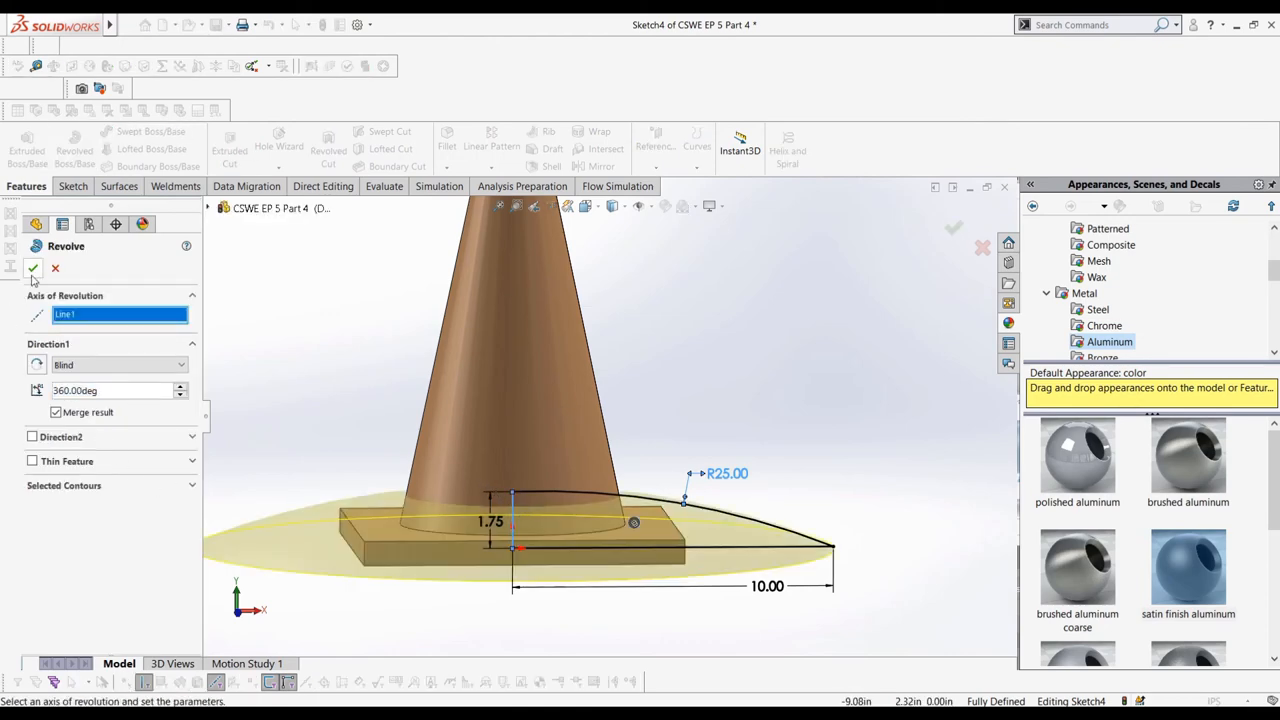
Complete the 360° revolve of the dome profile and zoom in on the disc
left_click(33, 268)
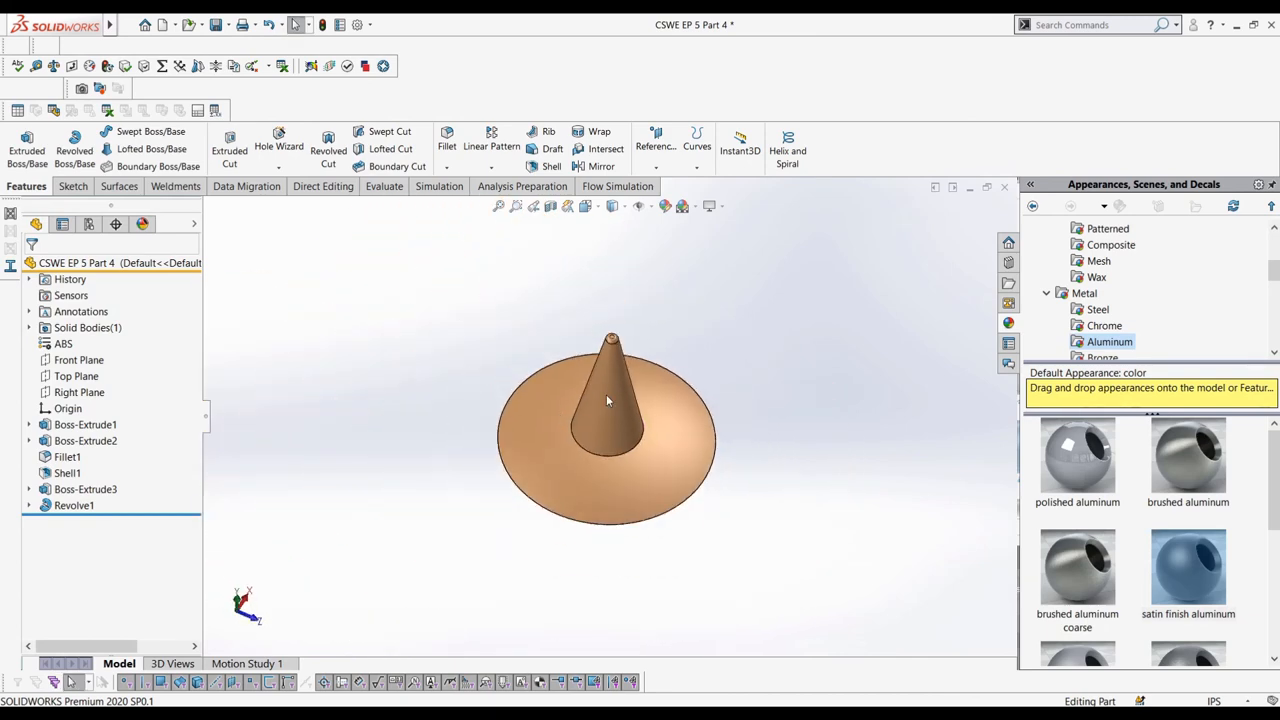
left_click_drag(605, 400, 625, 448)
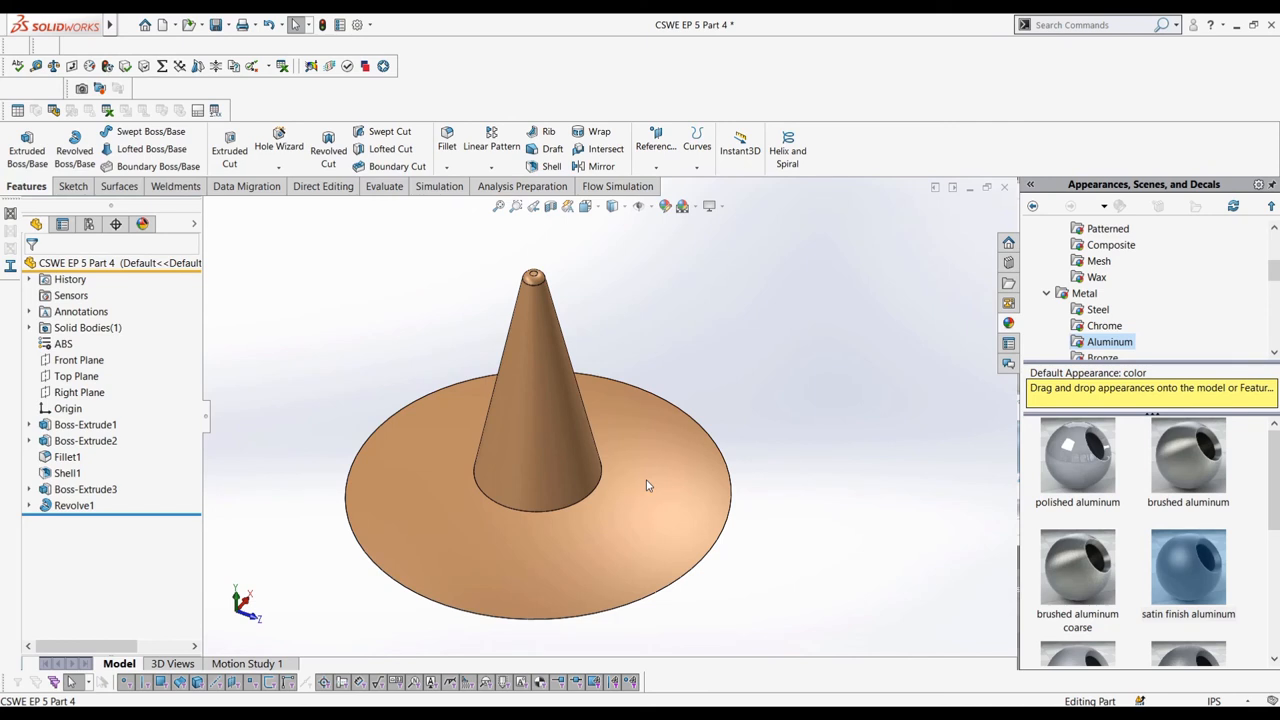
mouse_move(254, 445)
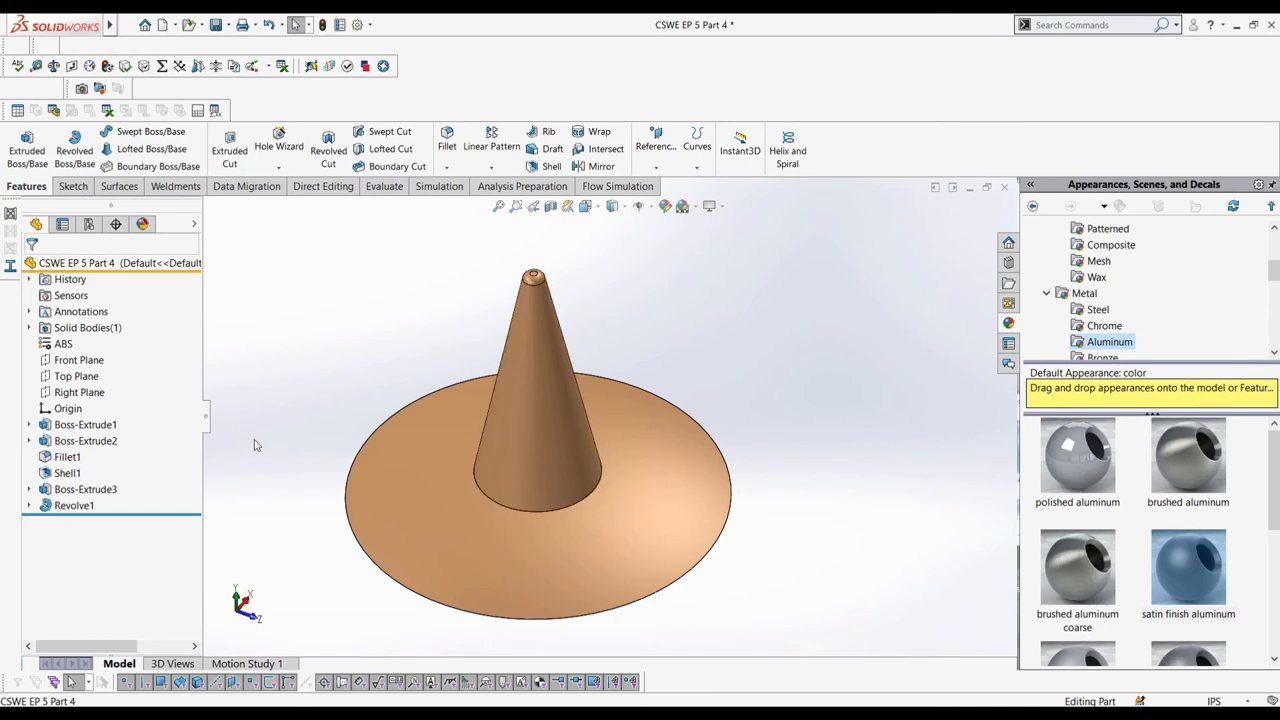
left_click(76, 375)
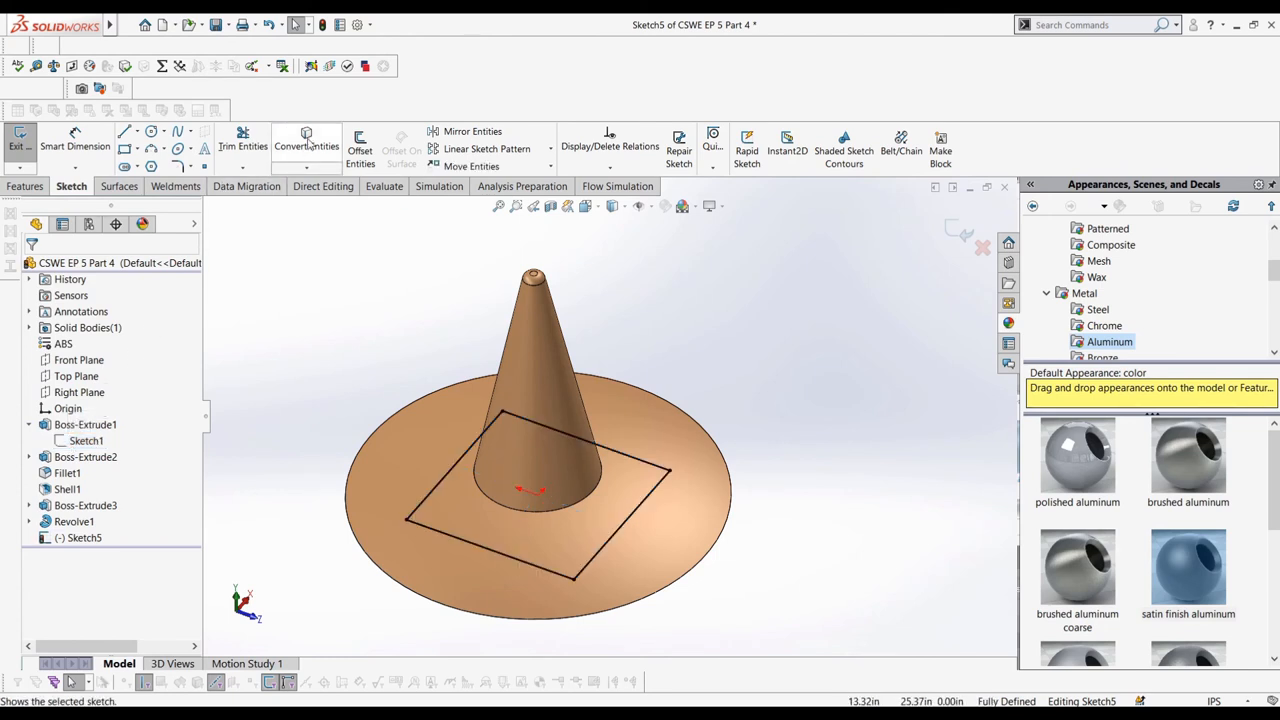
Cut Through All around the square outline, trimming the disc to a square base
left_click(26, 186)
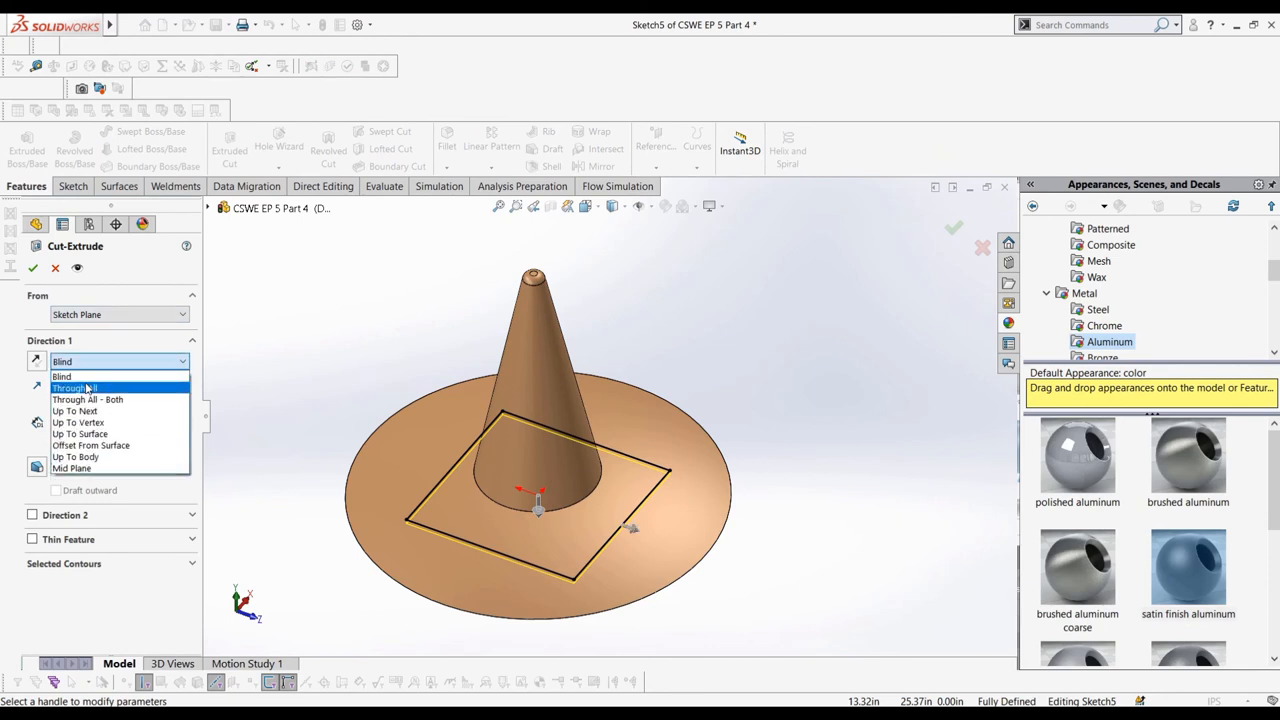
left_click(75, 388)
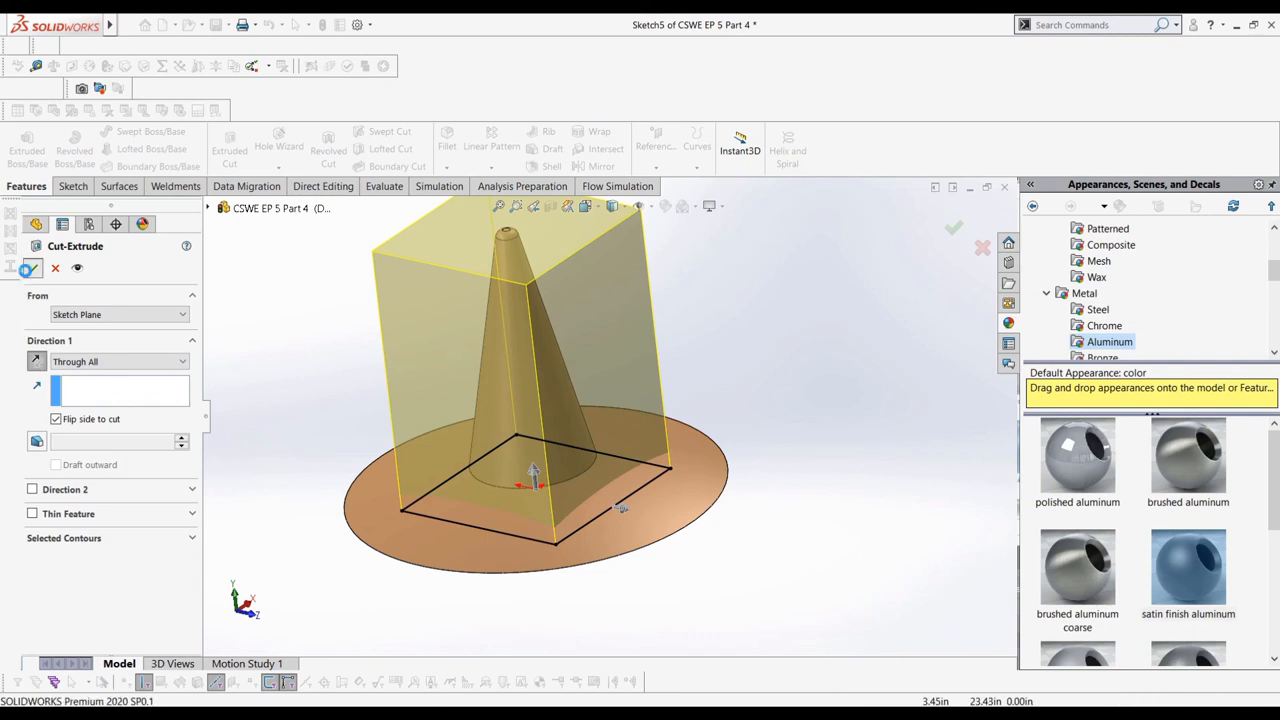
left_click(953, 228)
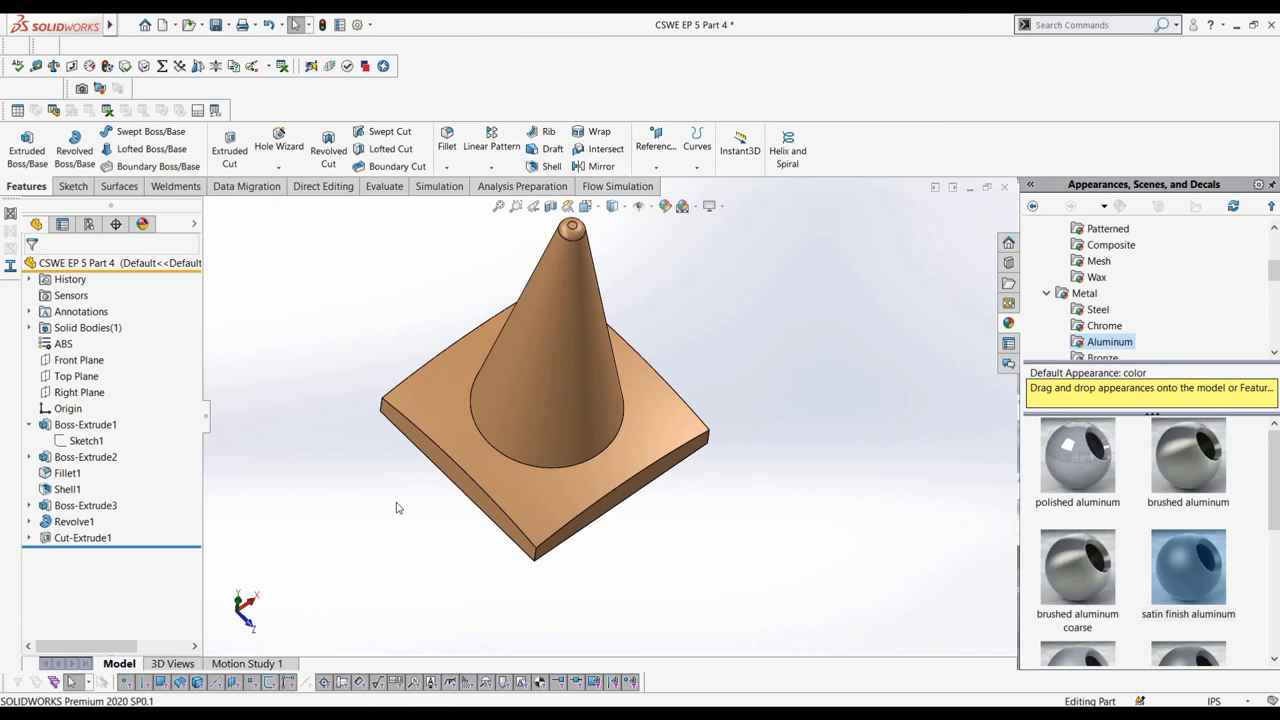
left_click(446, 145)
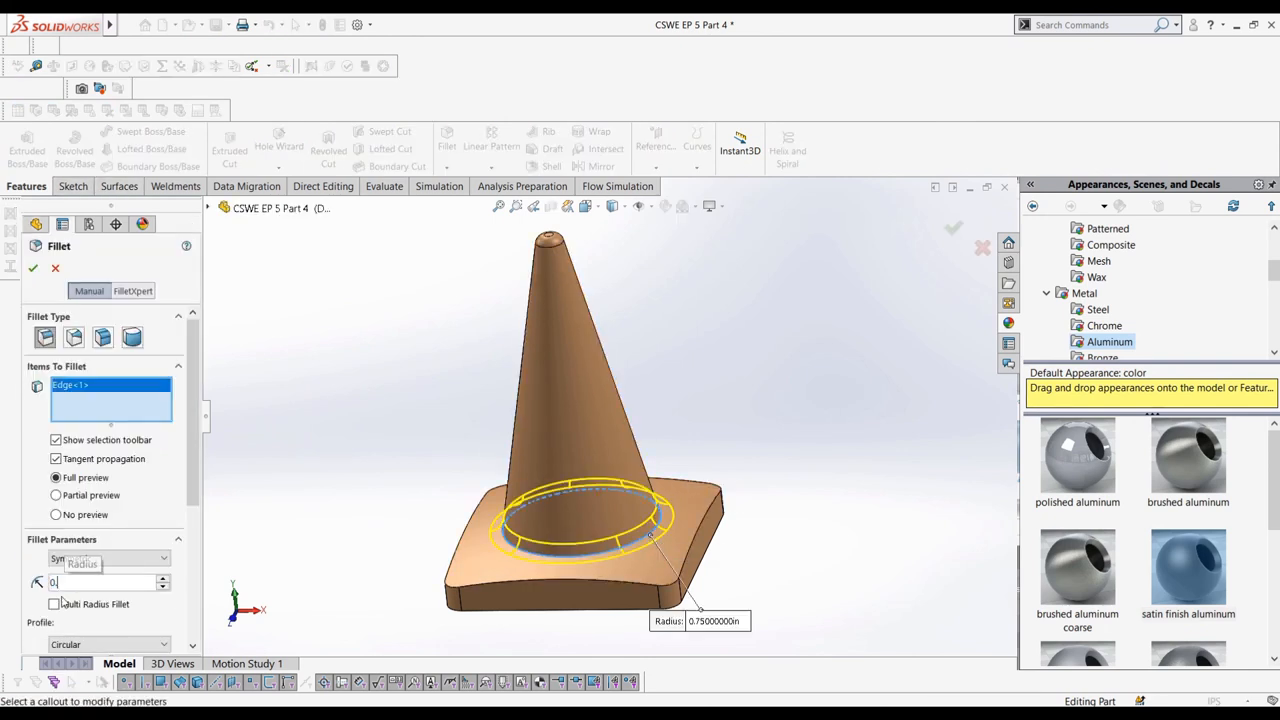
Fillet the cone-base edge, then preview a shell removing the bottom face
left_click(33, 267)
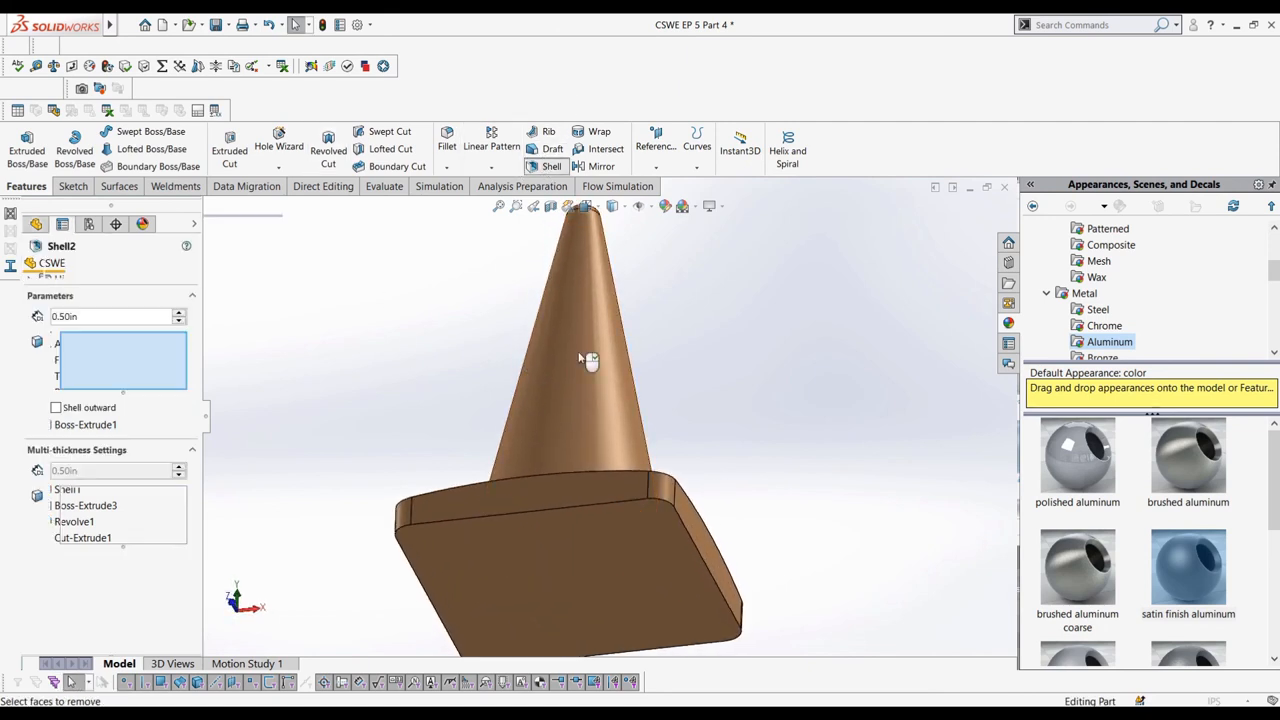
left_click(588, 560)
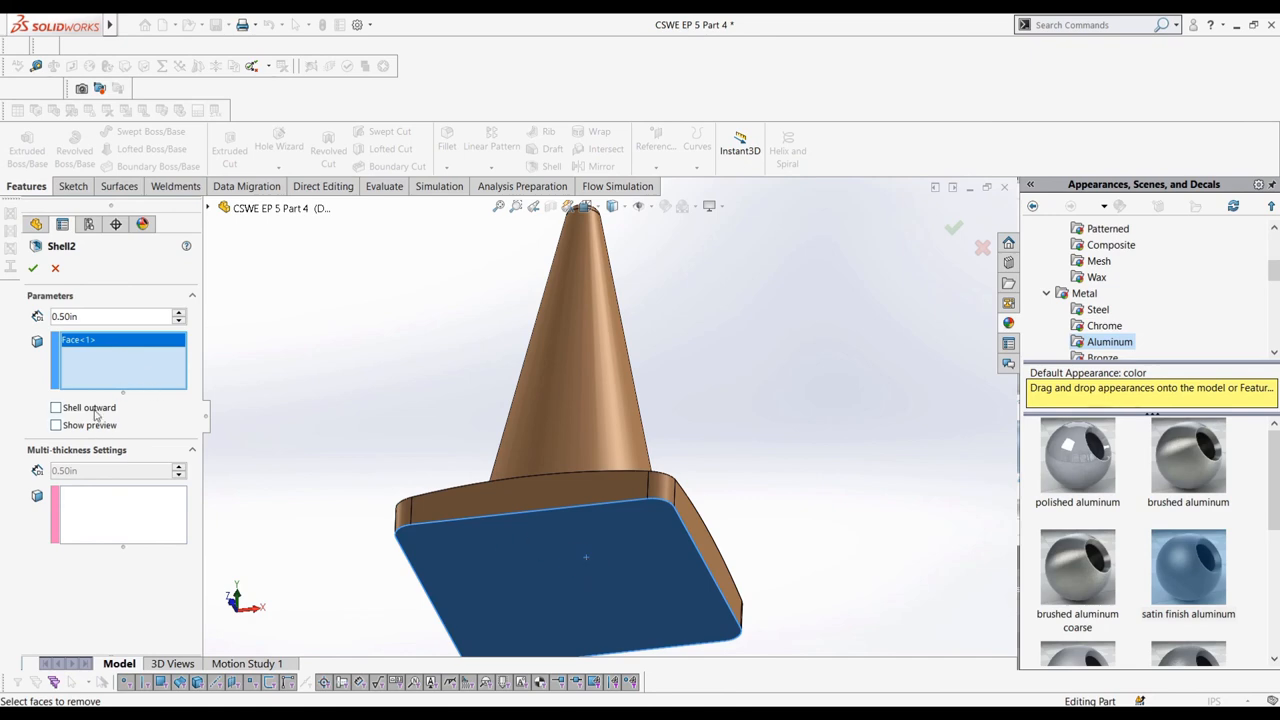
left_click(56, 425)
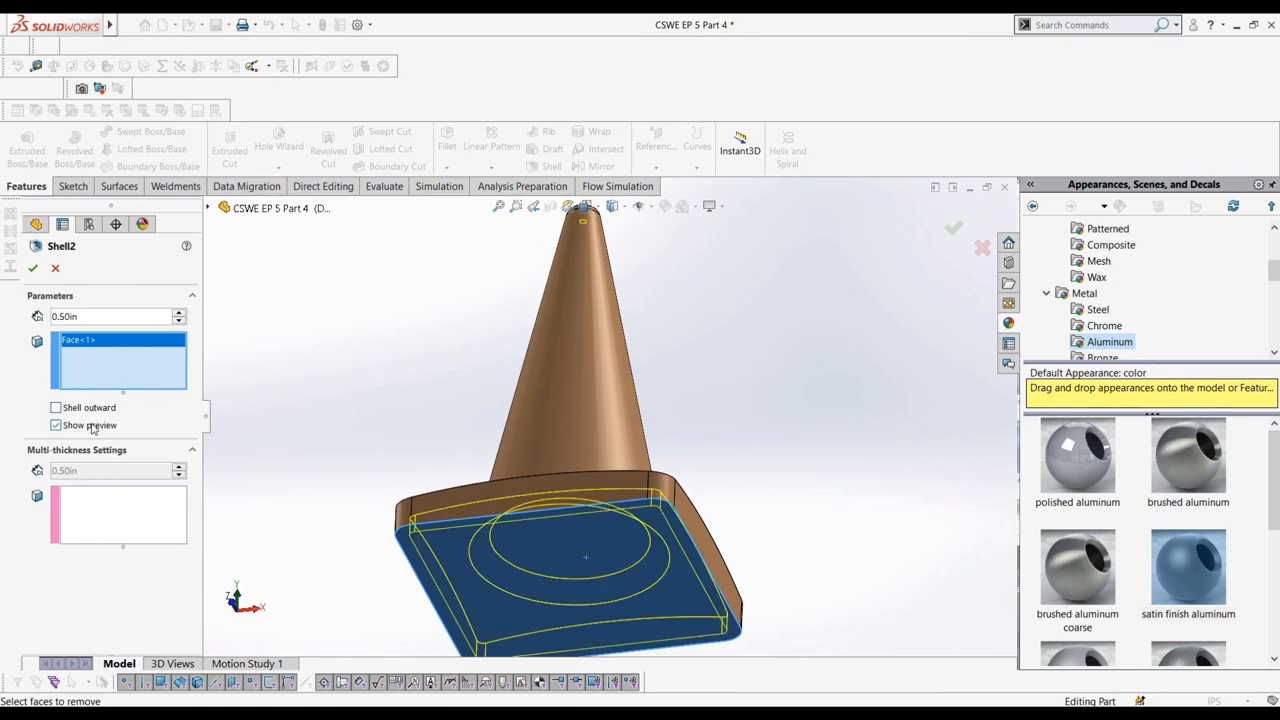